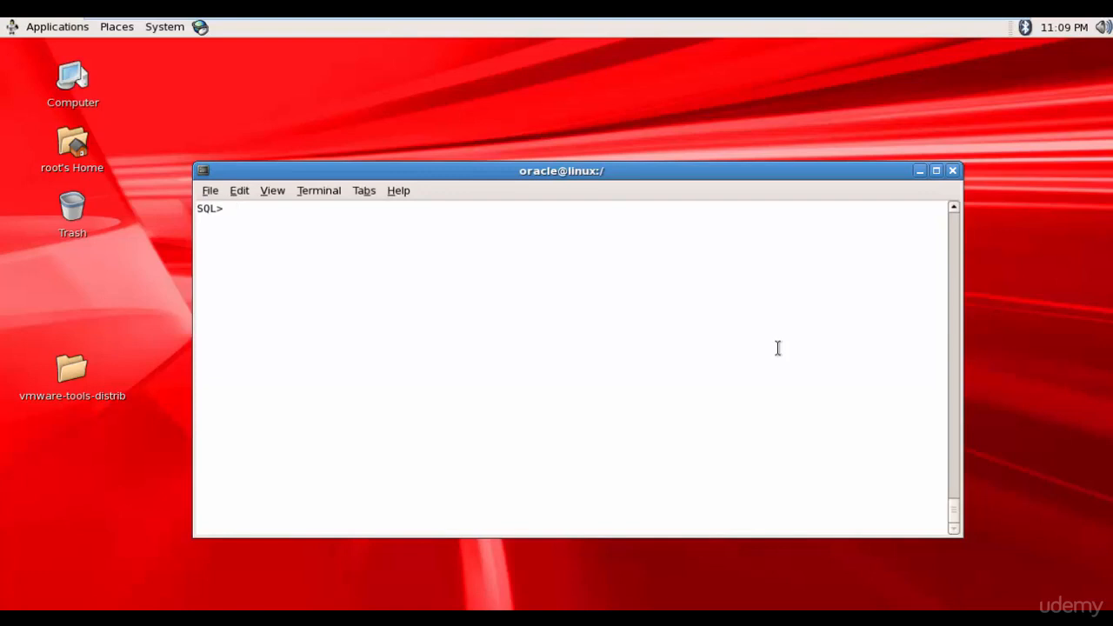
- Create table customer (customer_id number) in the users tablespace
text(create tabl)
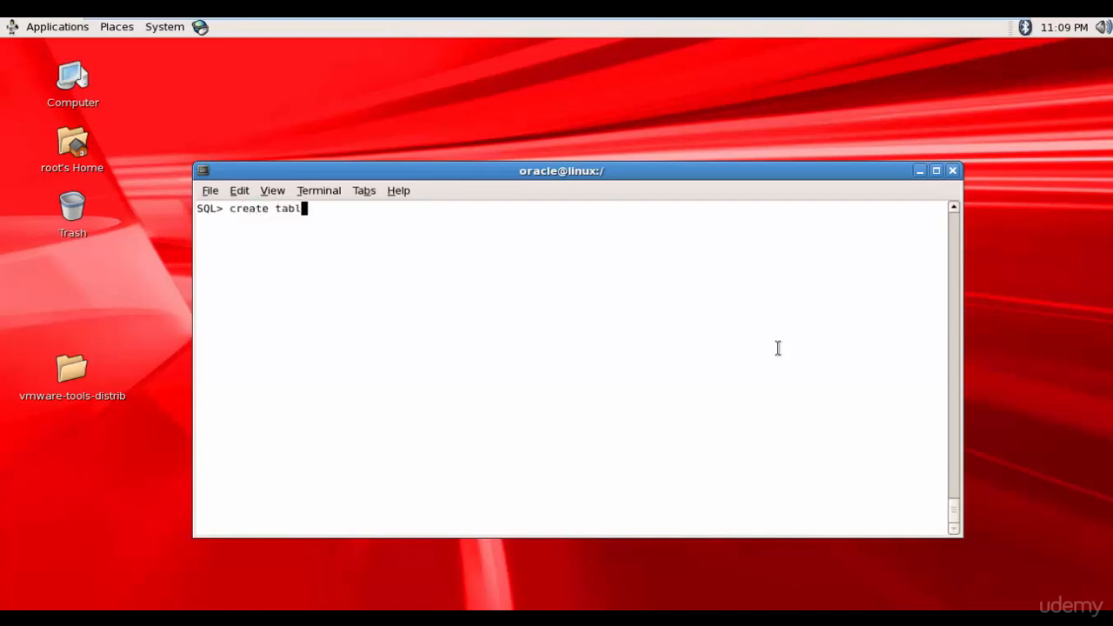
text(e customer)
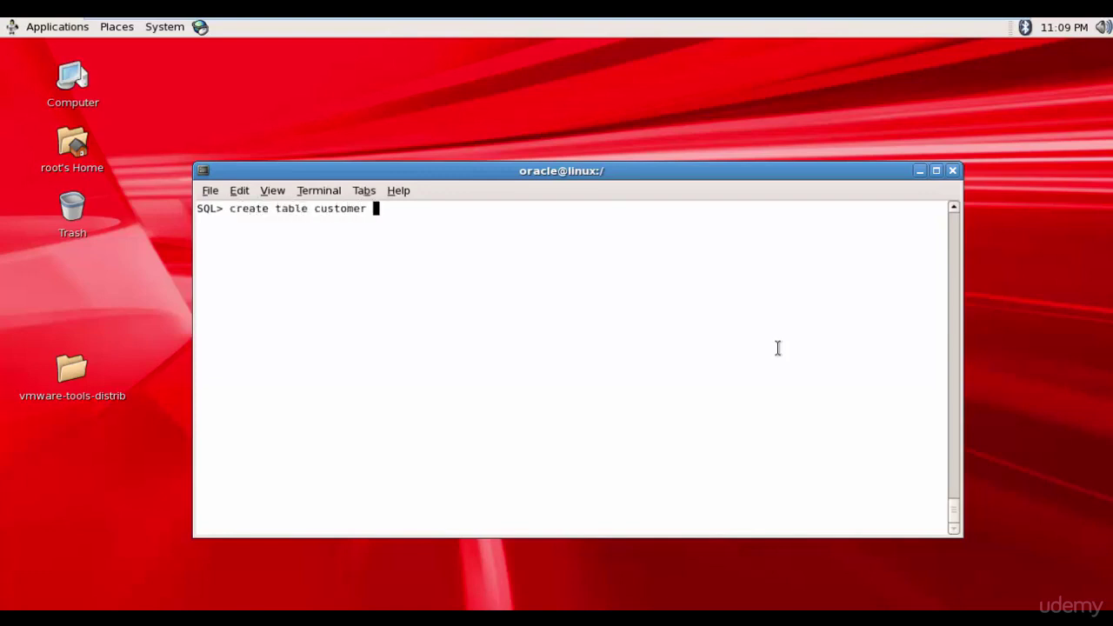
text((customer)
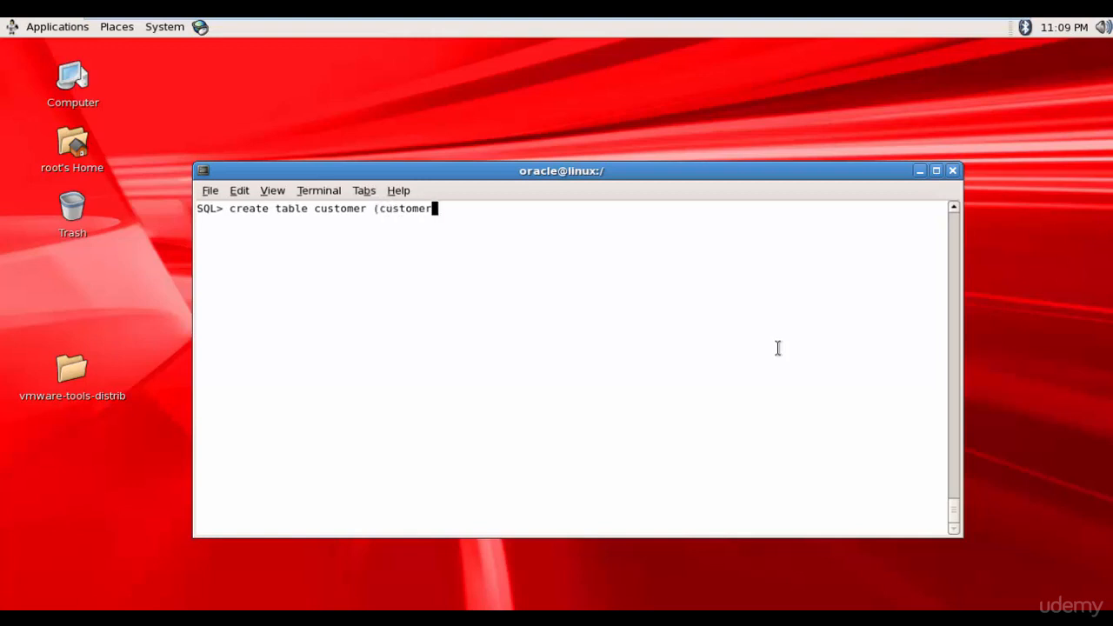
text(_id numb)
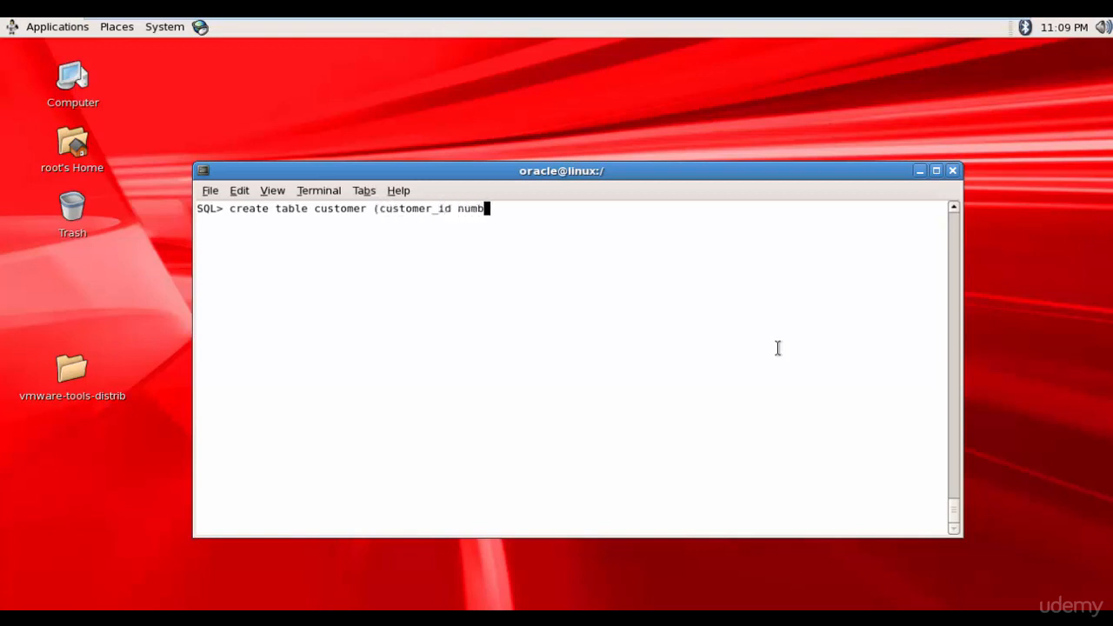
text(er))
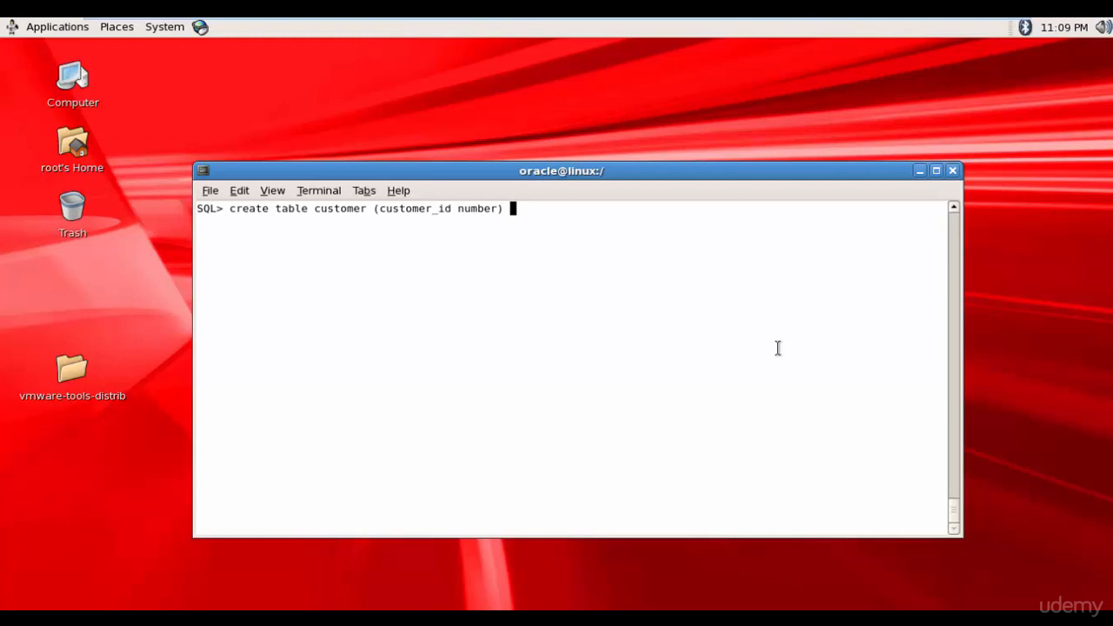
text(tablespace users;)
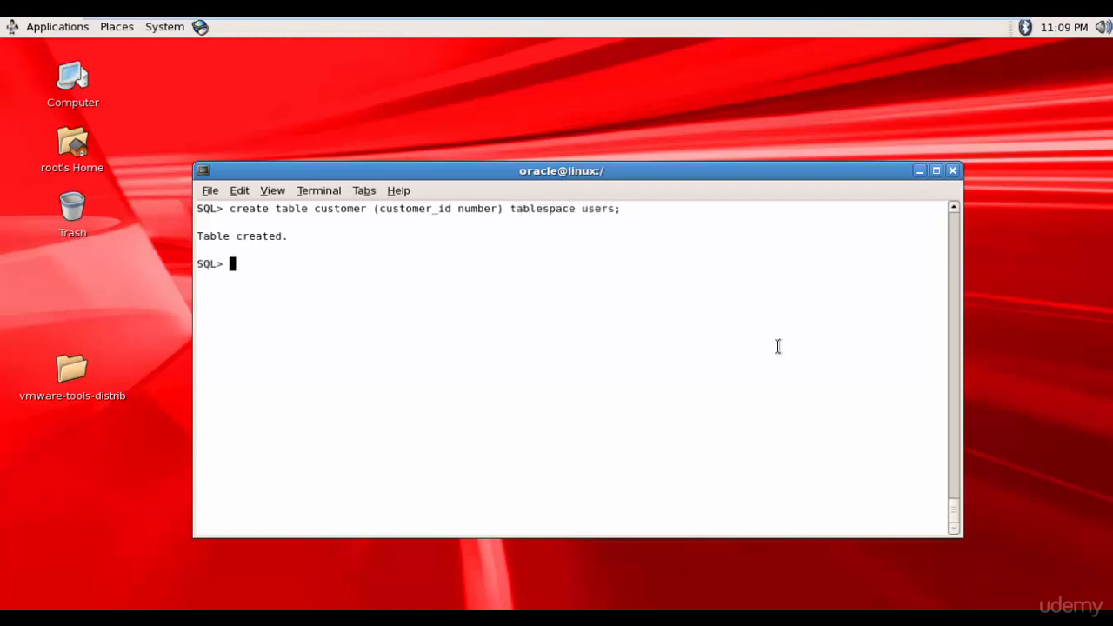
- Insert customer rows 1 and 2 and commit them
text(insert i)
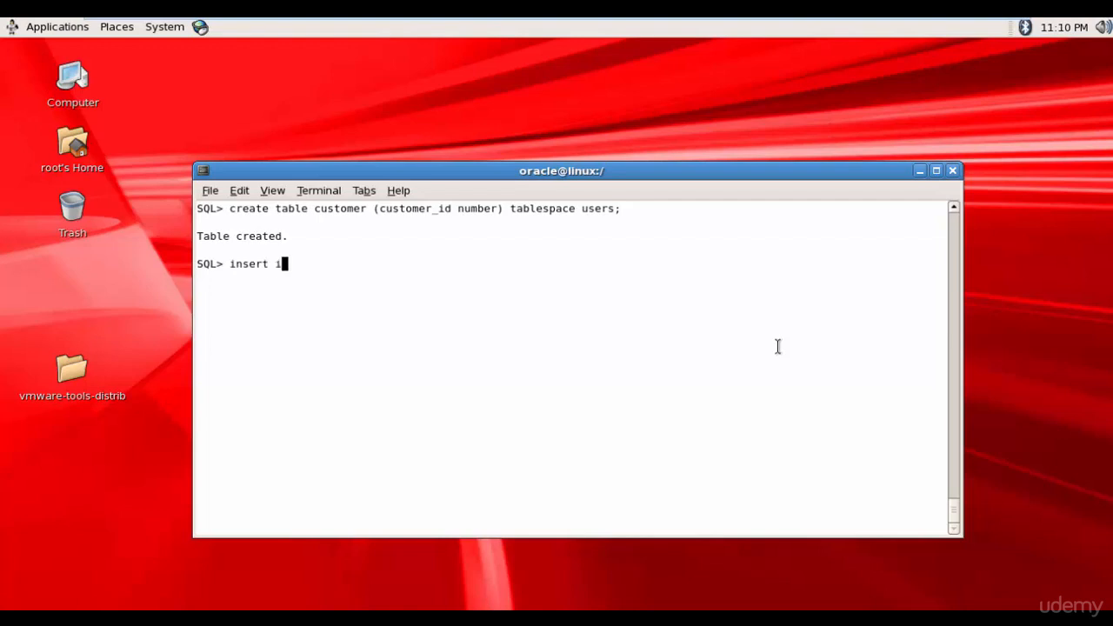
text(nto custom)
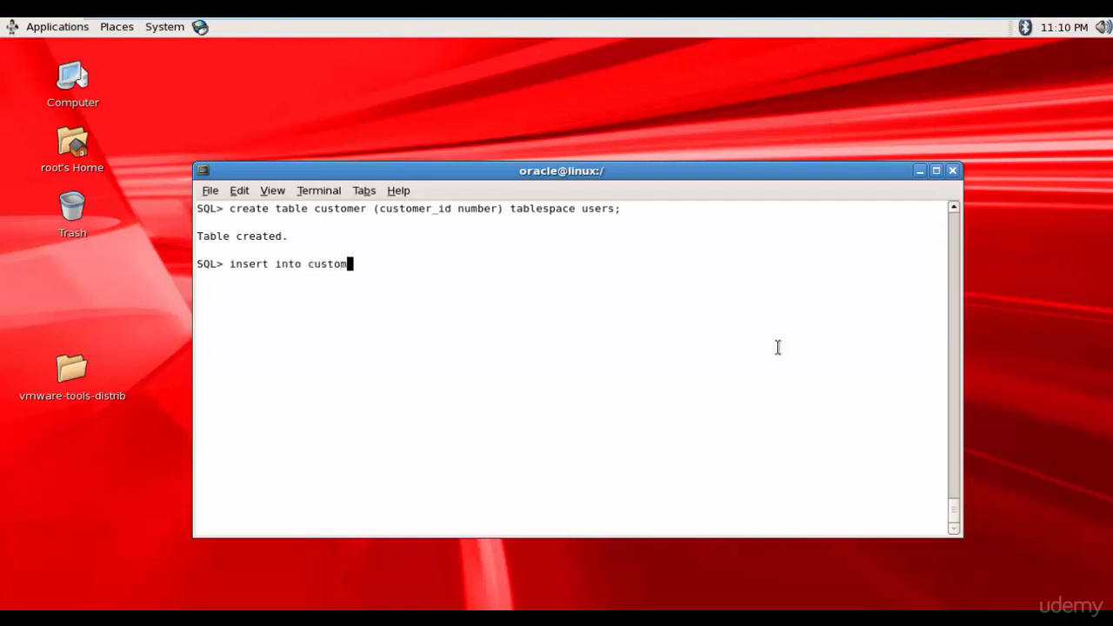
text(er values)
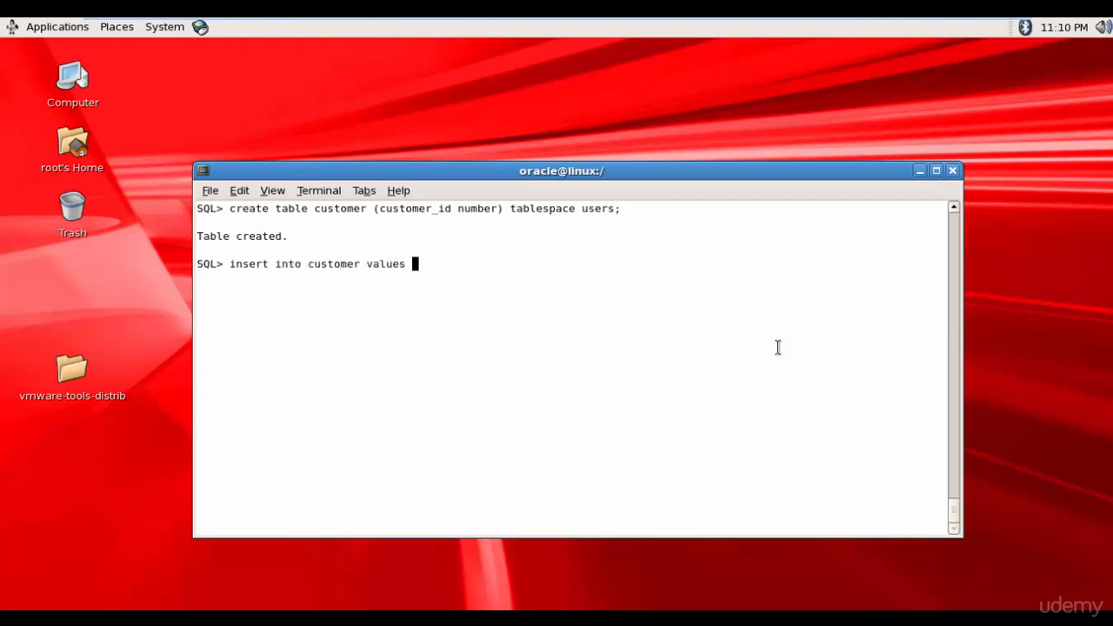
text((1);)
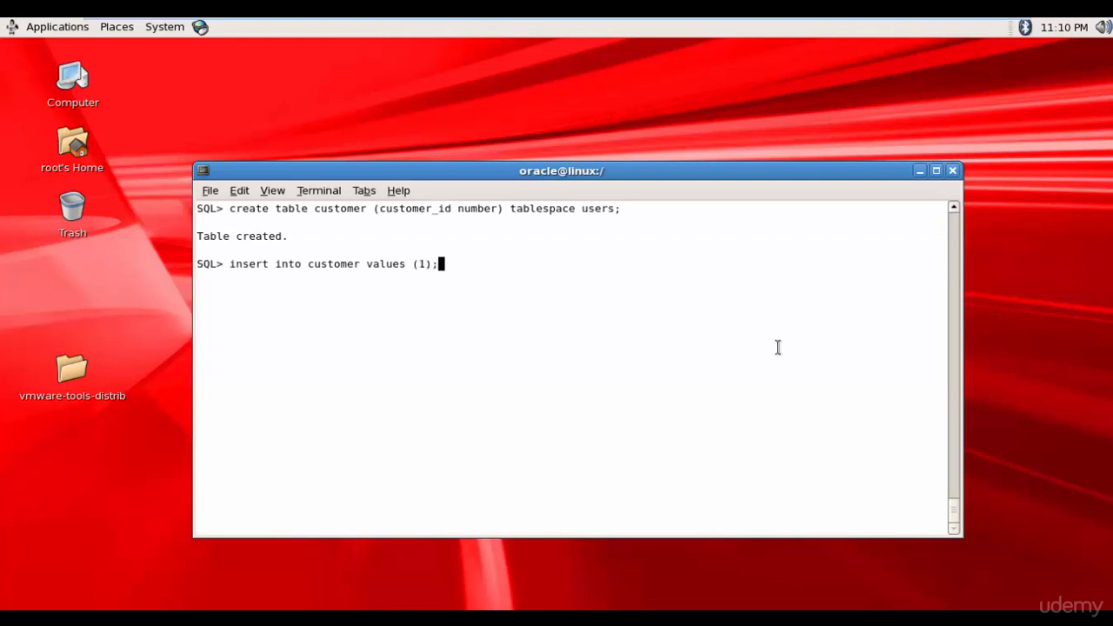
text(is)
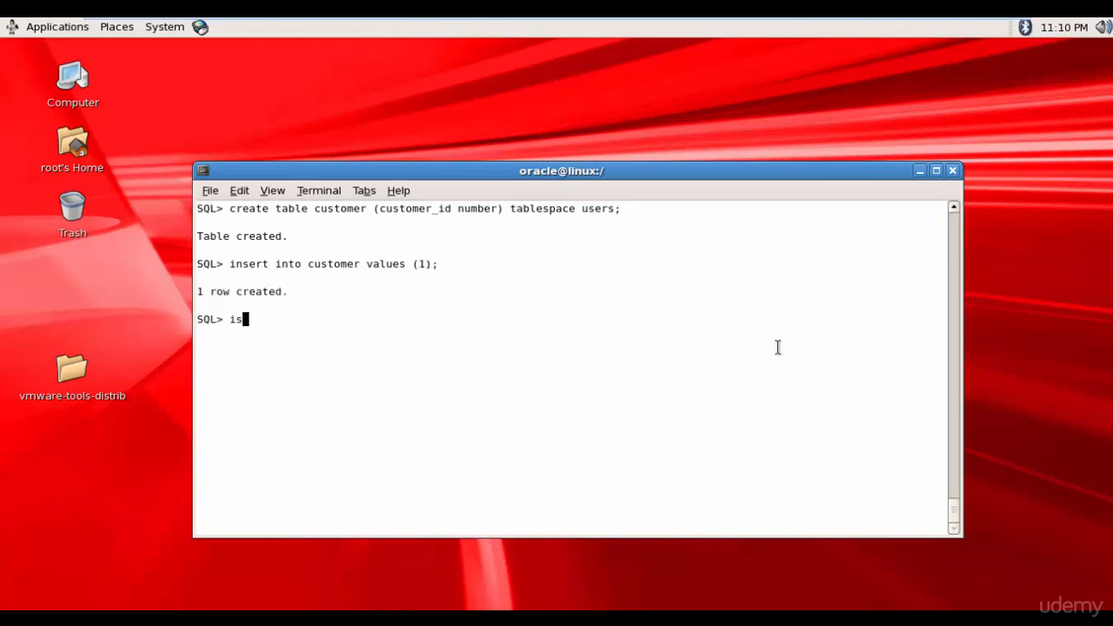
text(nsert into)
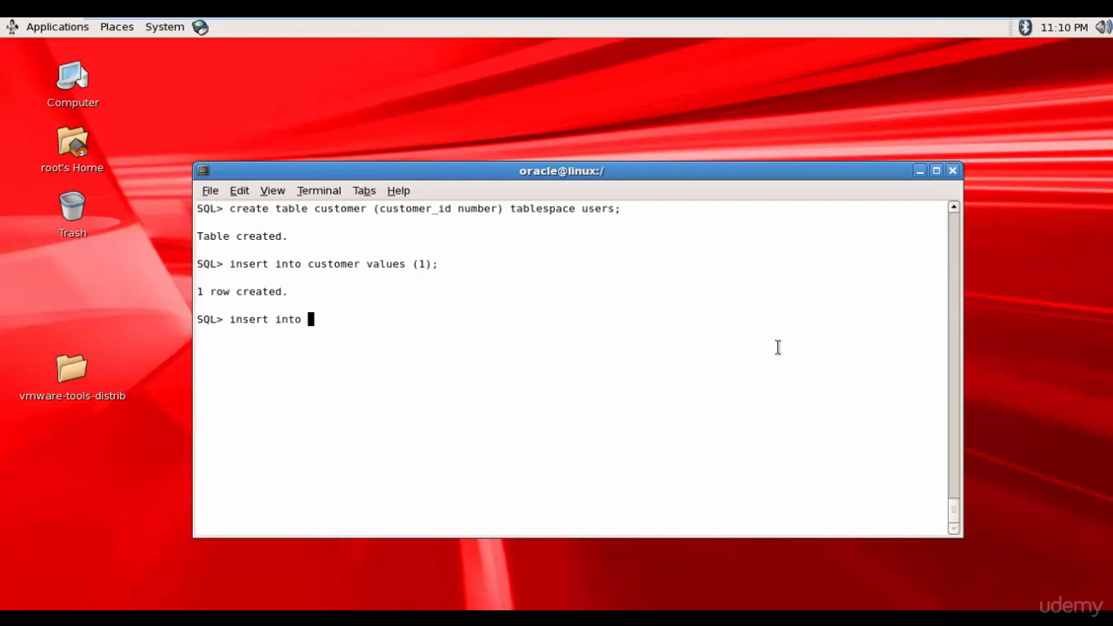
text(customer values)
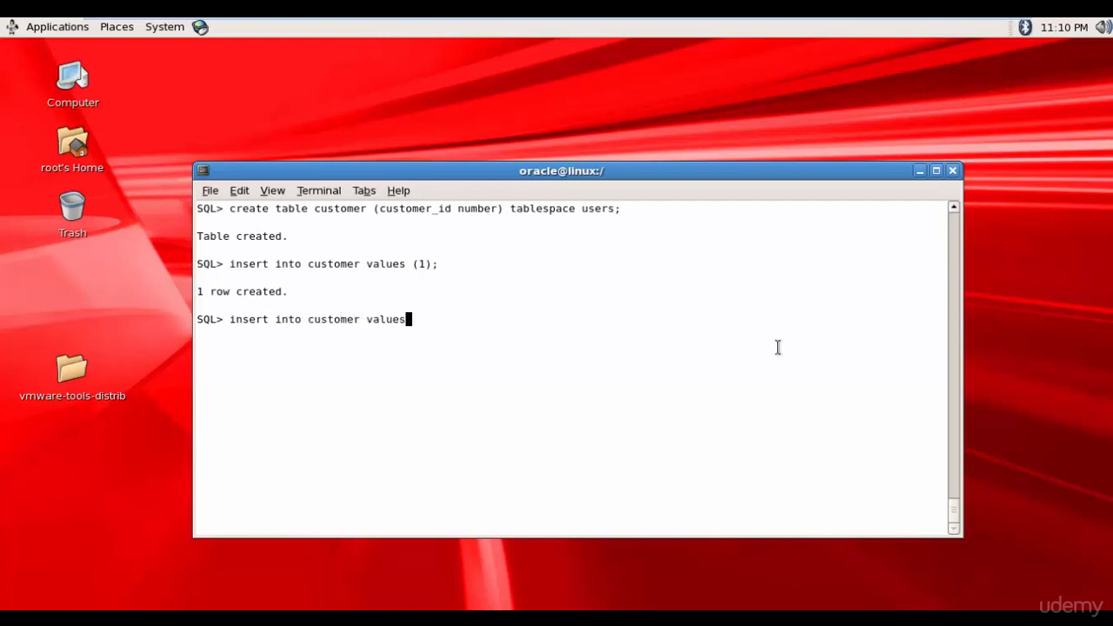
text((2);)
text(selec)
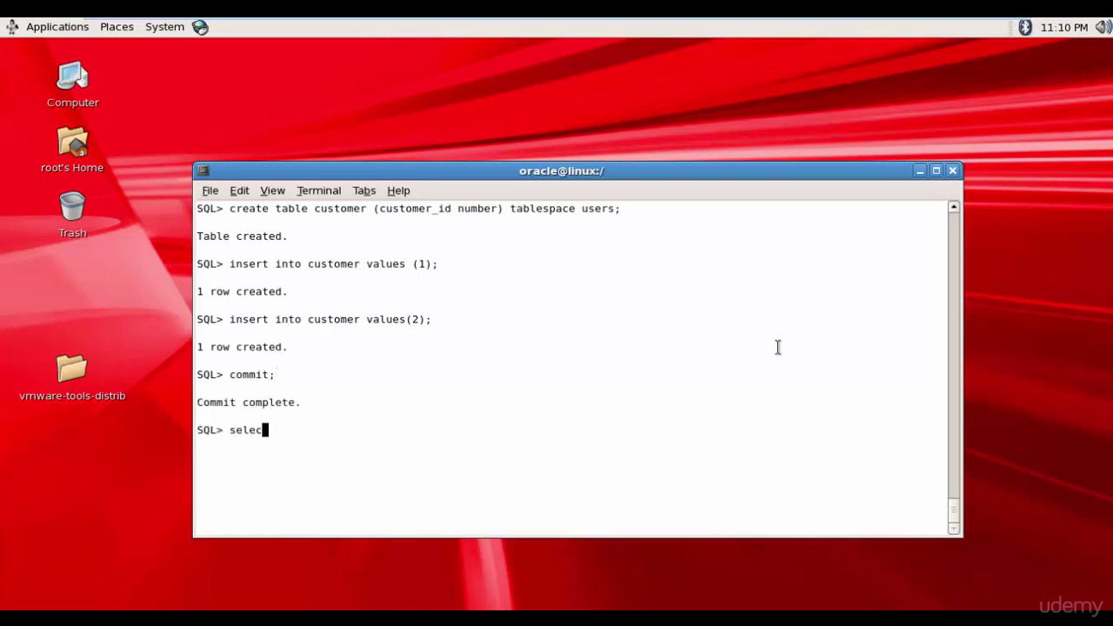
- Query all rows from customer, returning IDs 1 and 2
text(* fro)
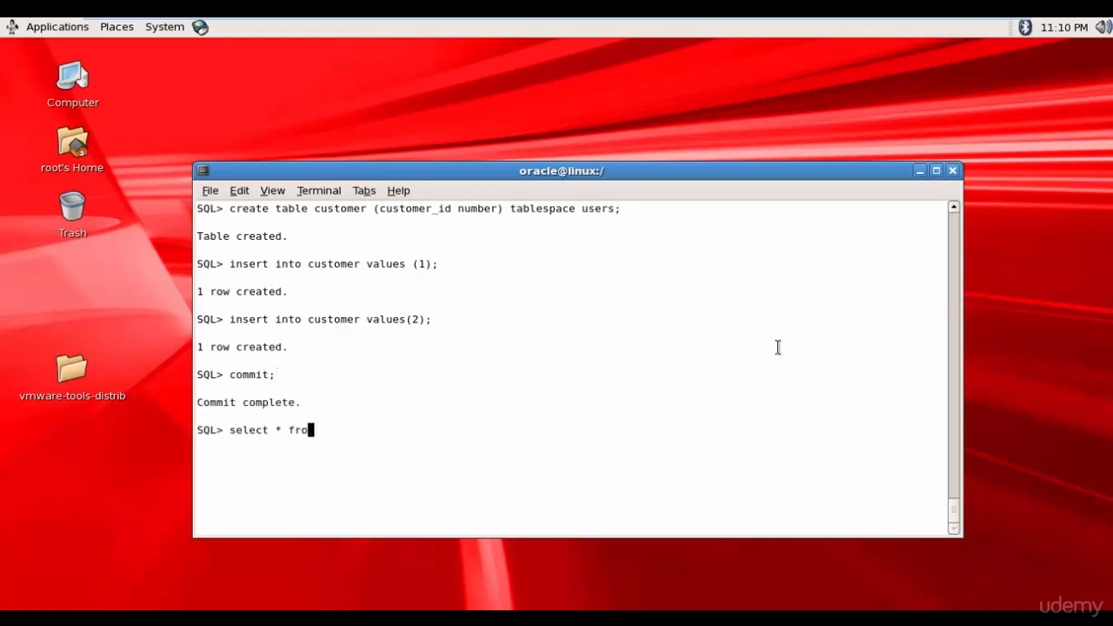
text(m cust)
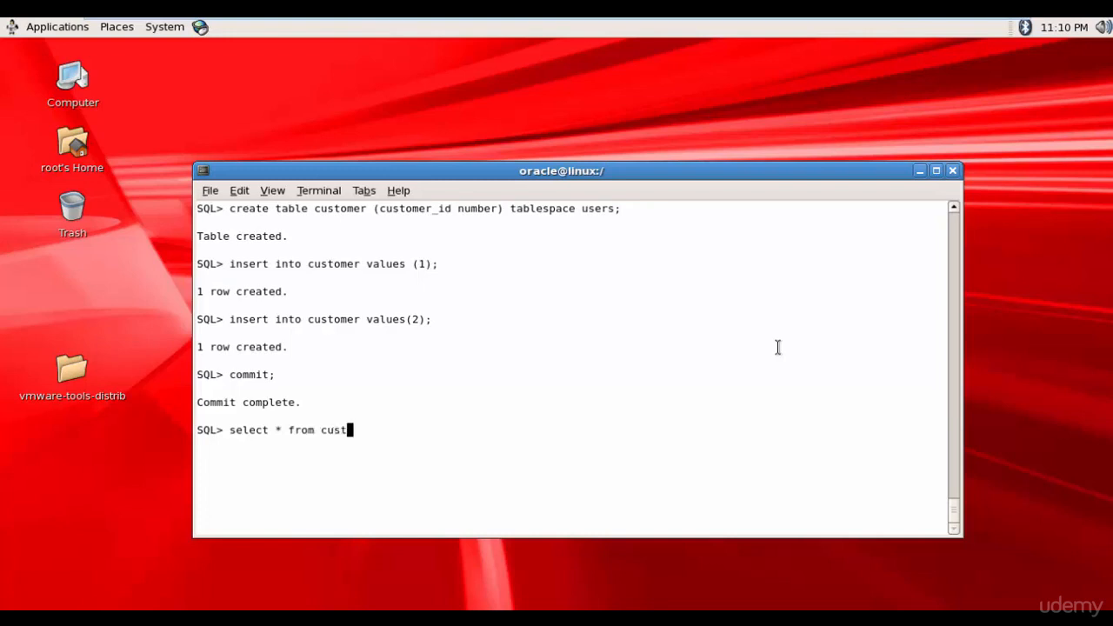
key(Return)
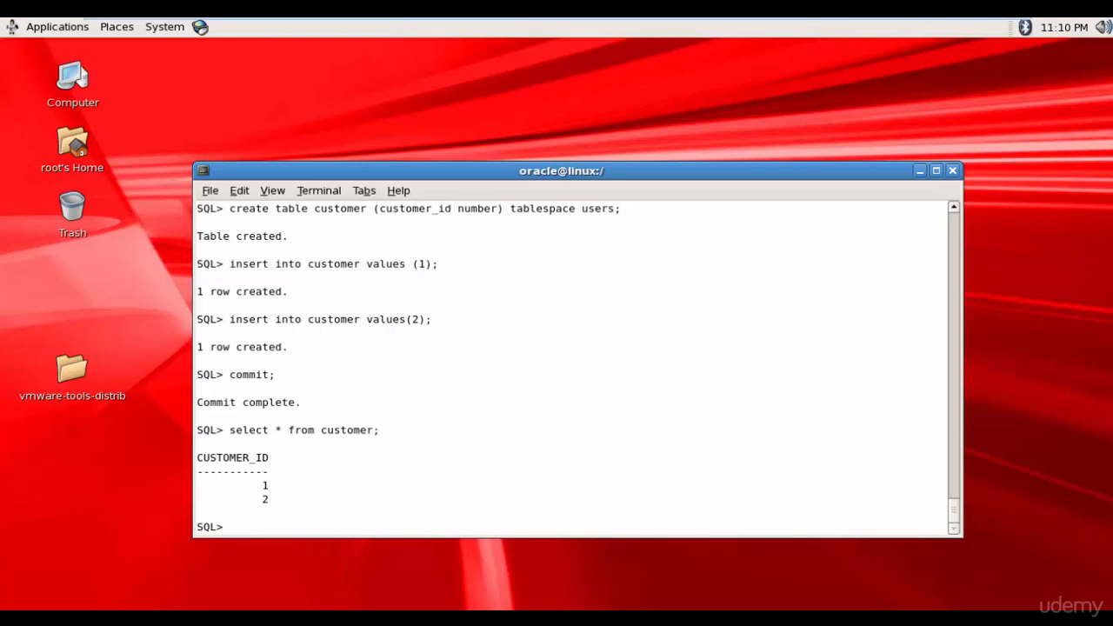
- Query dba_data_files for the USERS tablespace datafile, returning /disk2/prod1/data/users01.dbf
text(select)
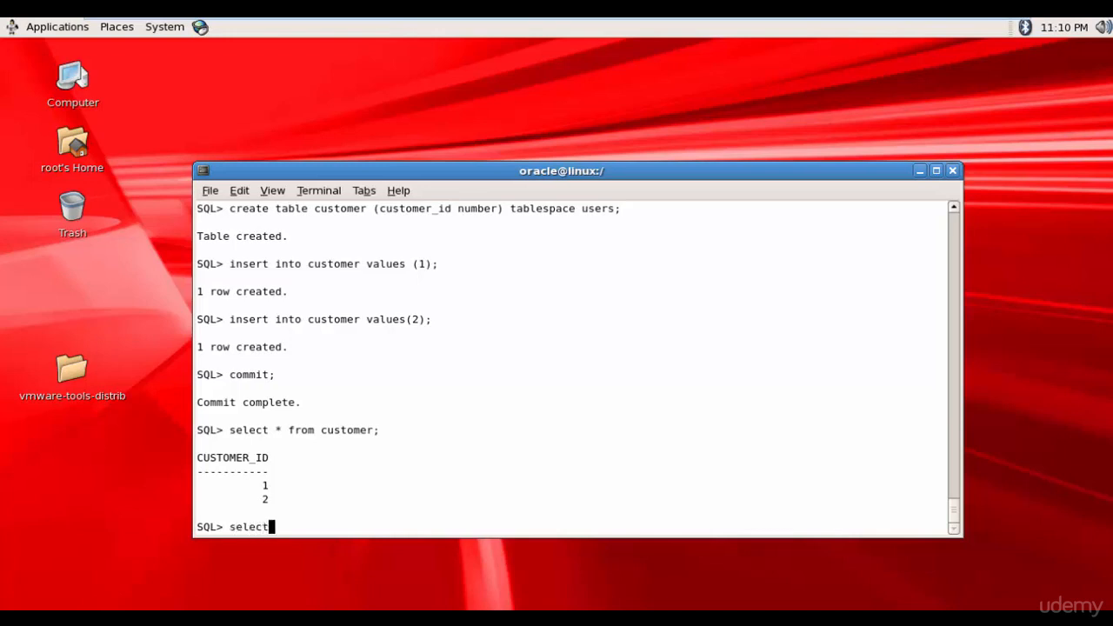
text(file_name)
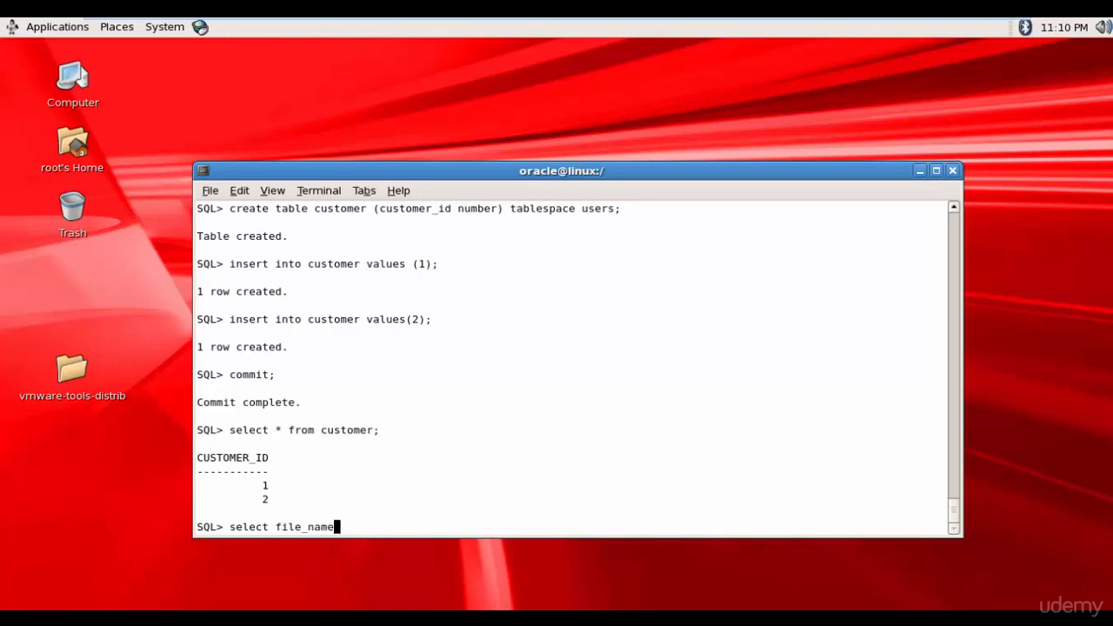
text(from)
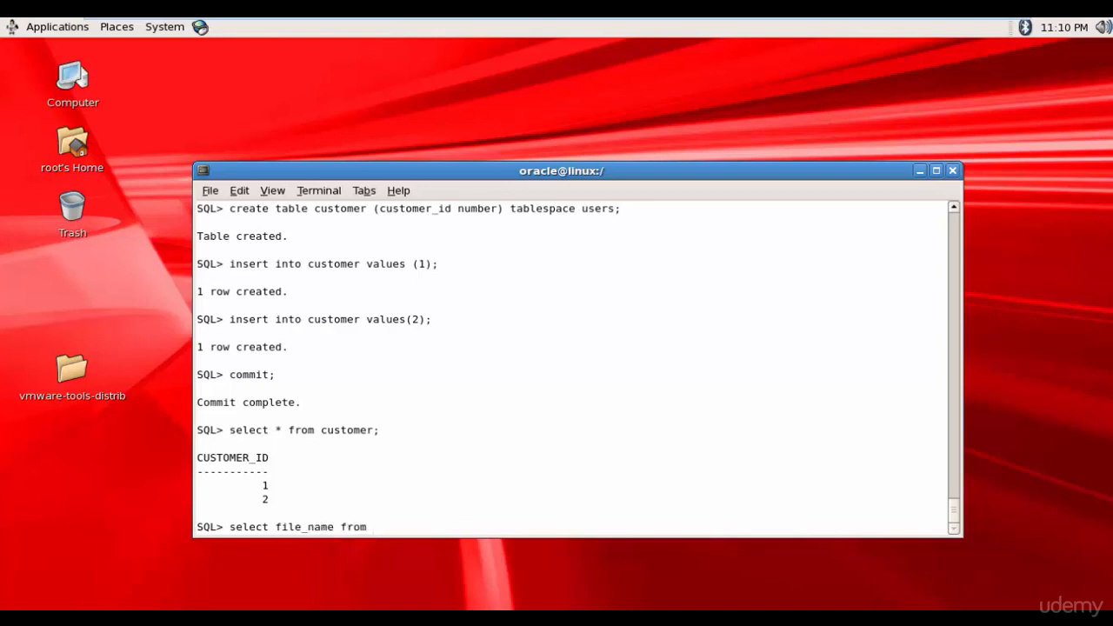
text(dba_data)
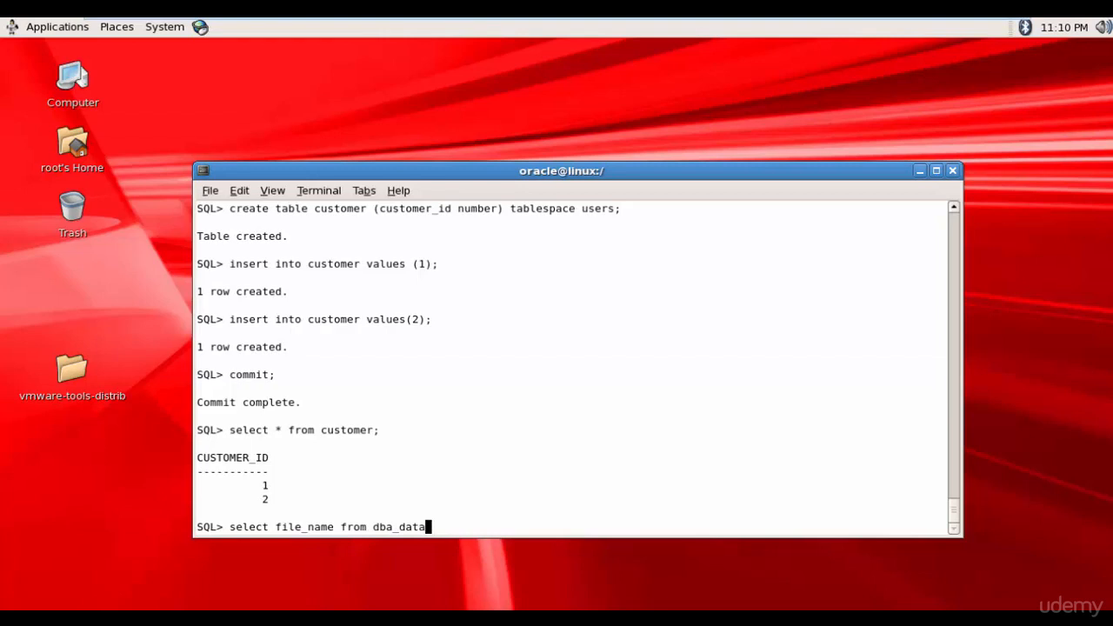
text(_files)
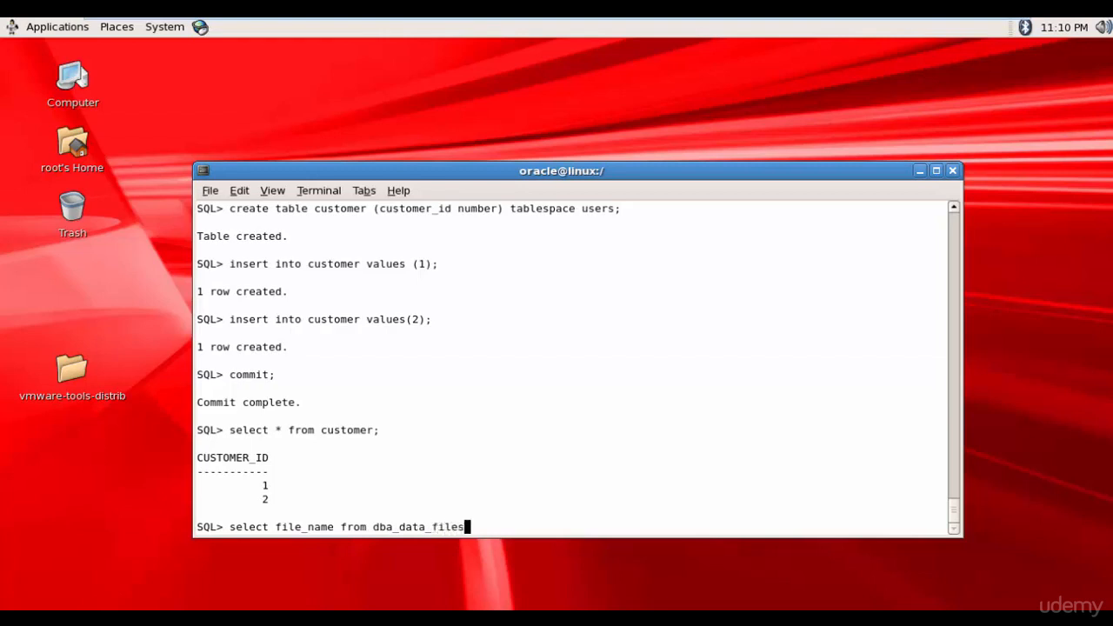
text(where tables)
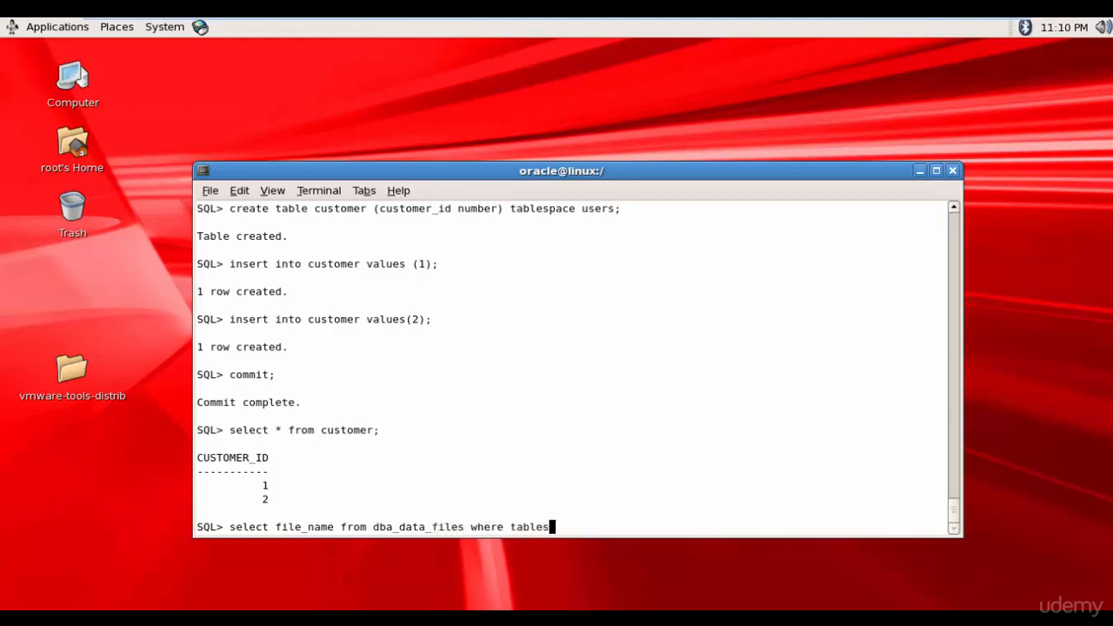
text(pace_name='USER)
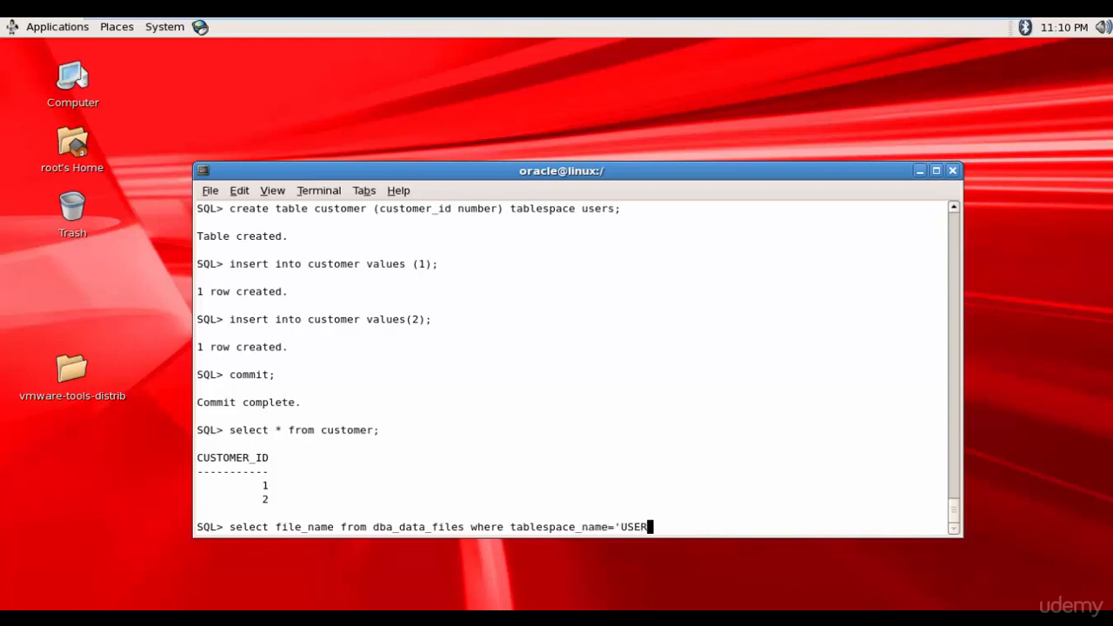
key(Return)
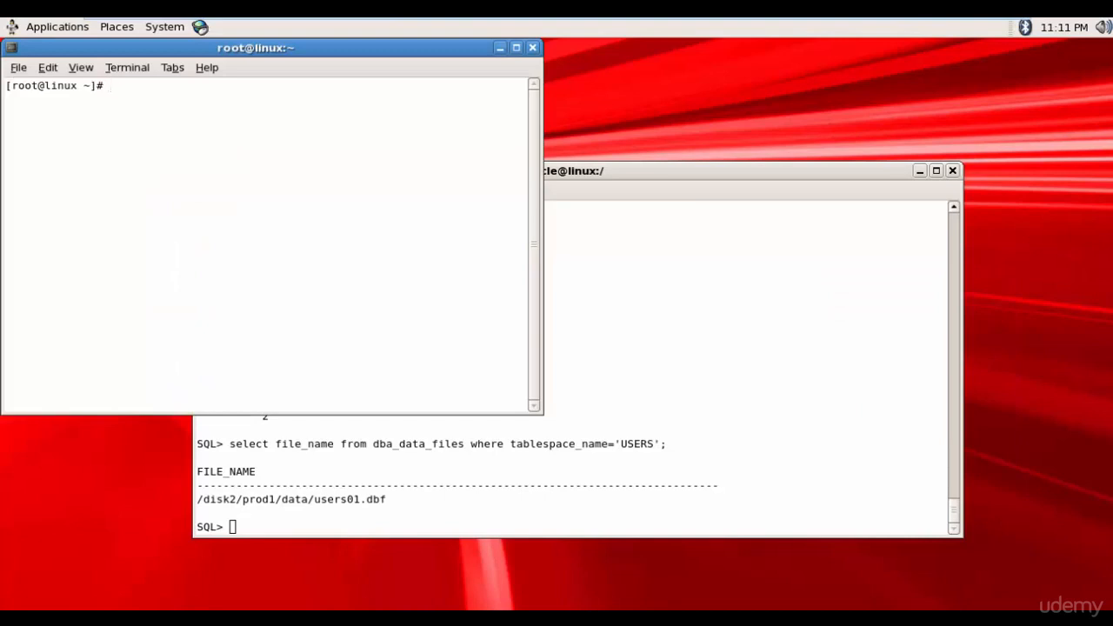
- Switch to the oracle user and list /disk2/prod1/data by modification time, showing users01.dbf
text(su)
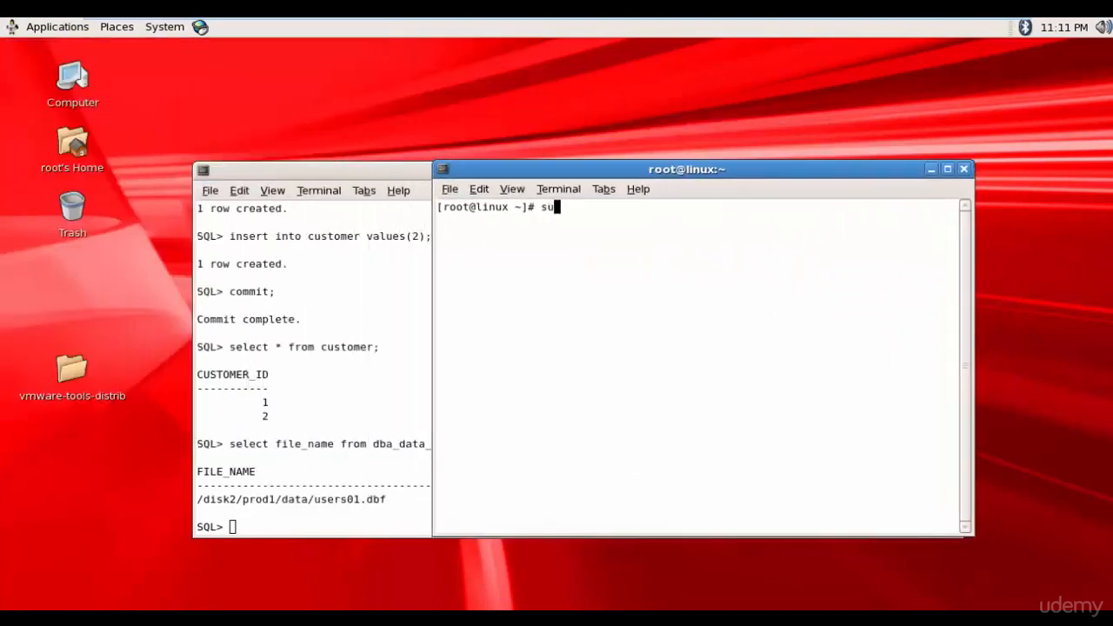
text(- oracle)
text(cd)
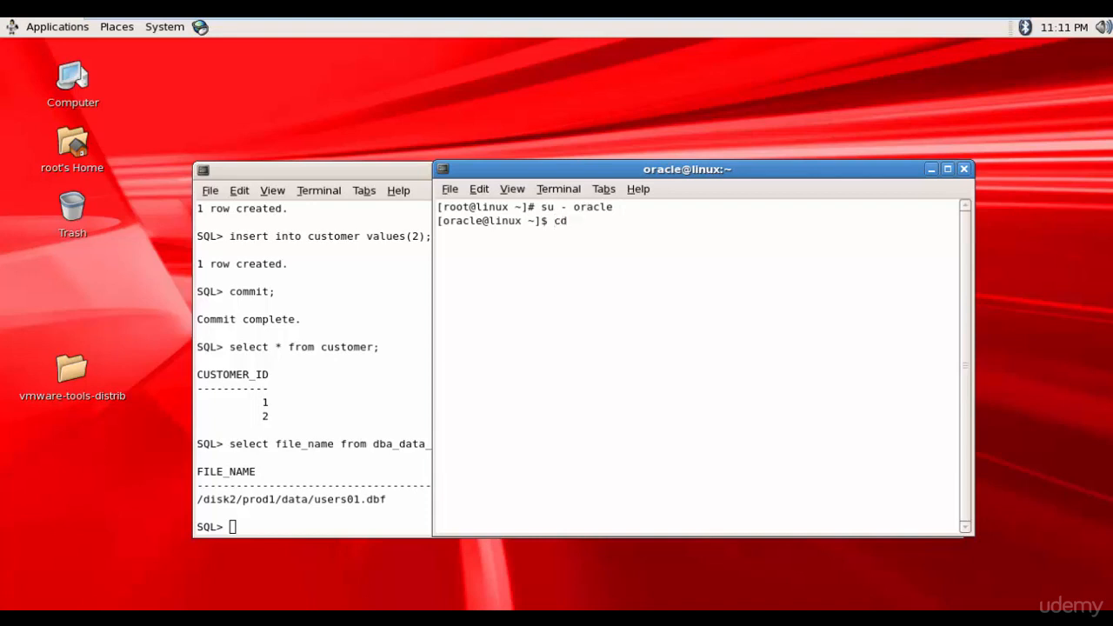
text(/disk2)
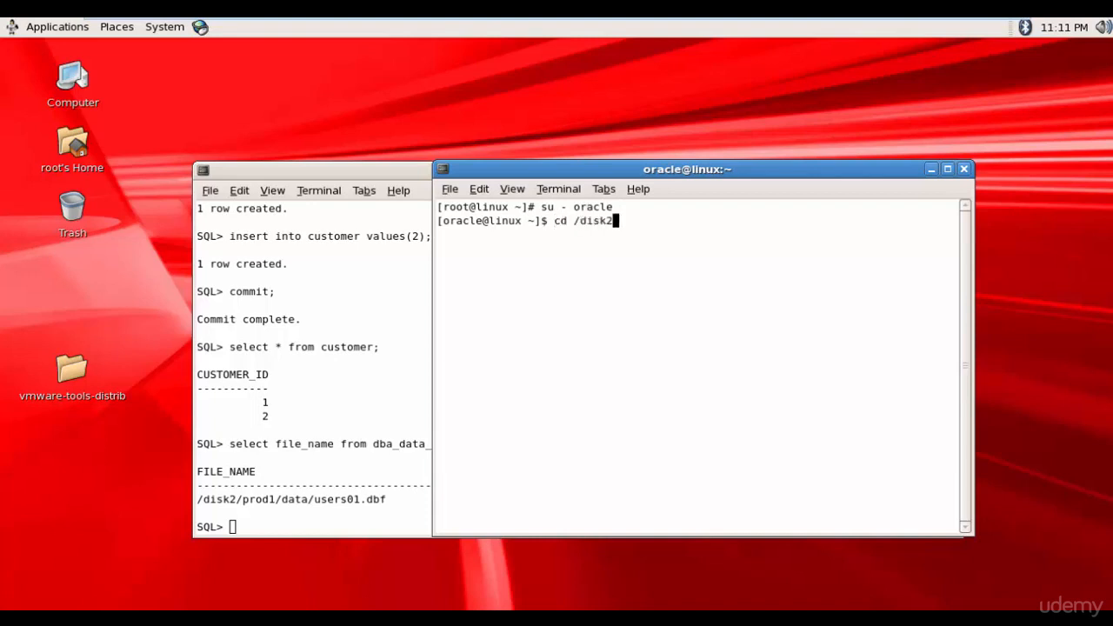
text(/prod1/)
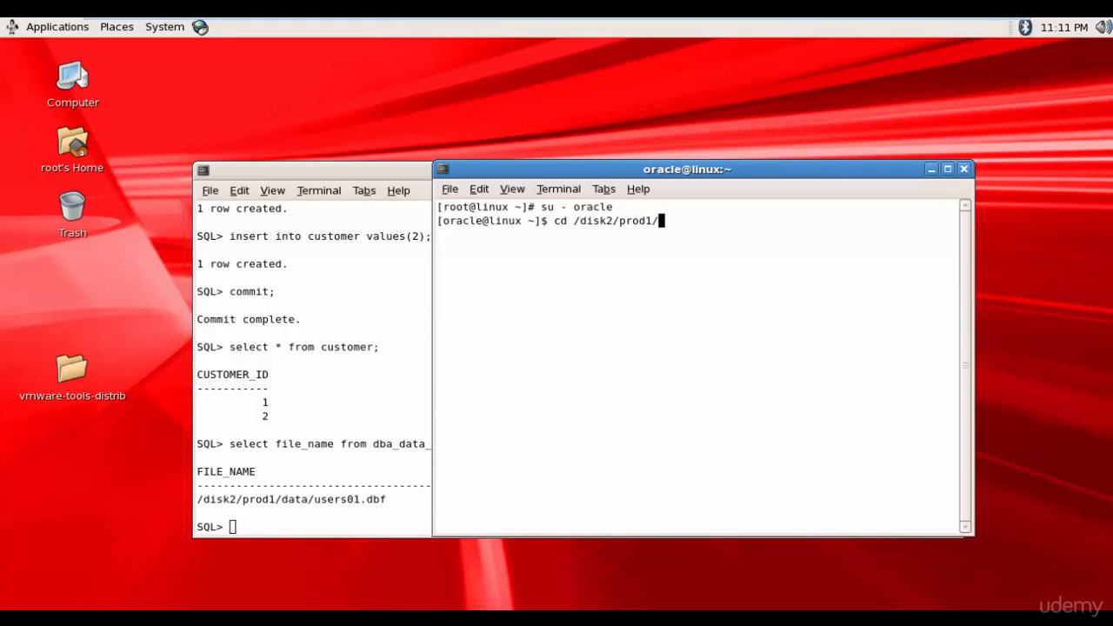
text(data)
text(ls -lrt)
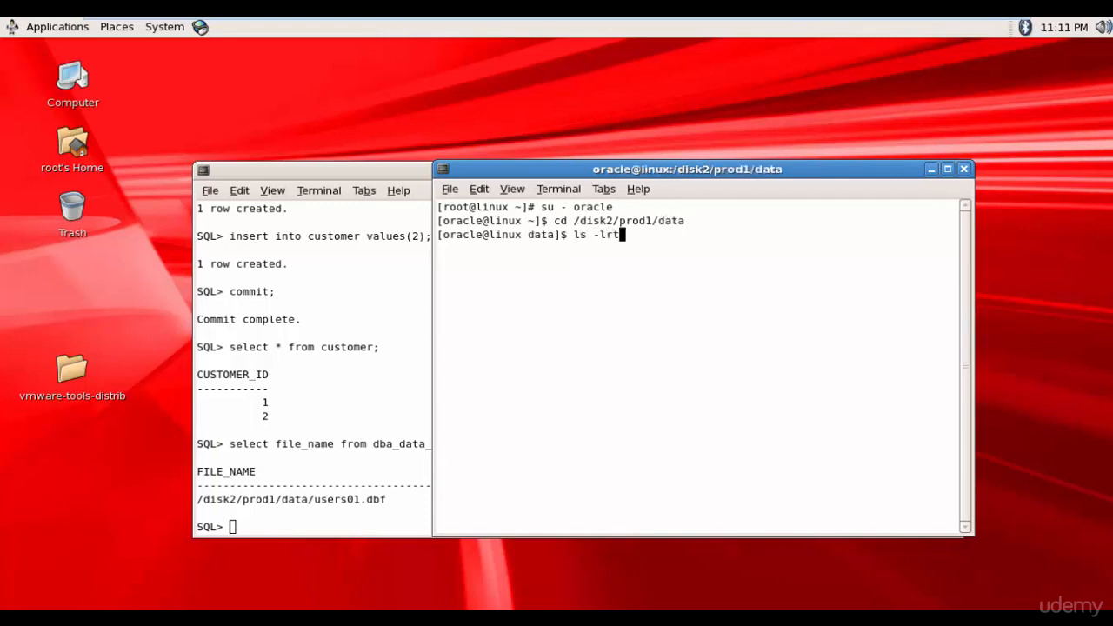
key(Return)
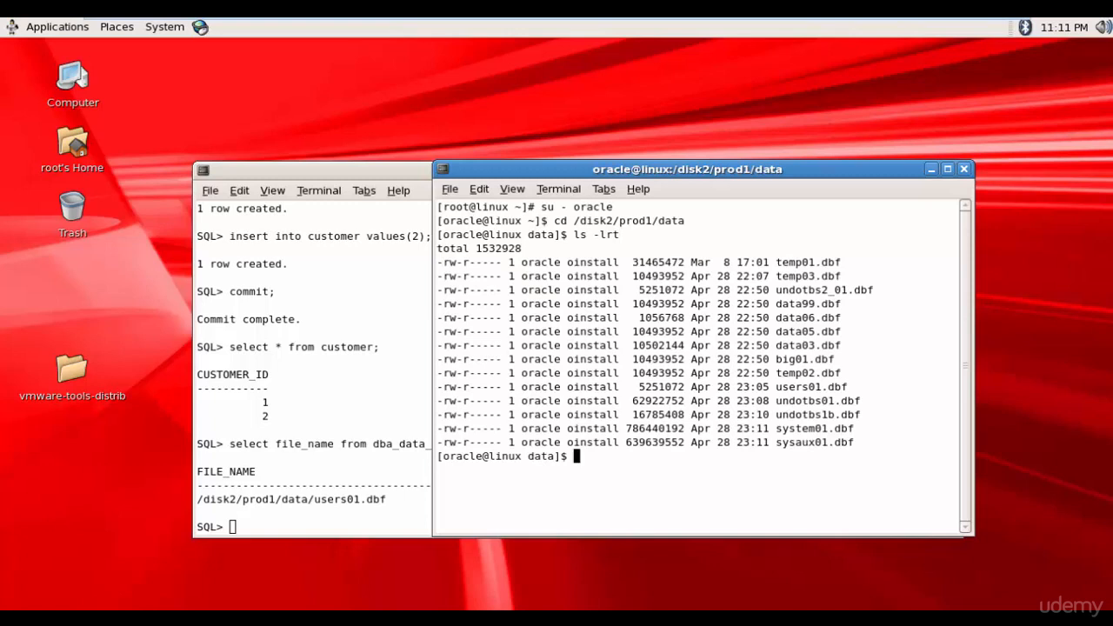
double_click(811, 387)
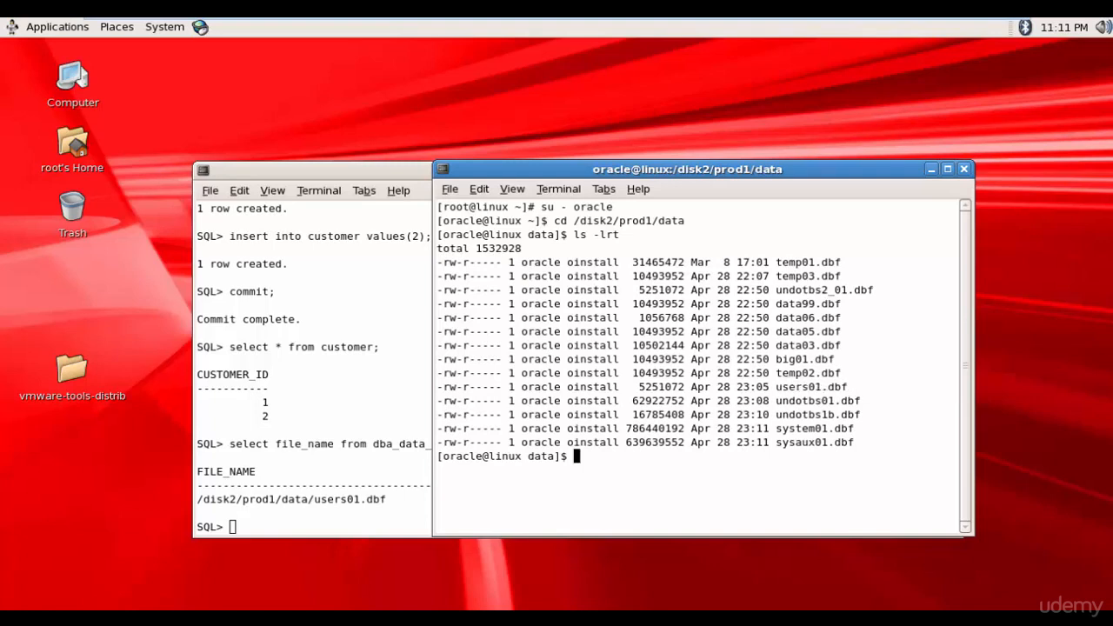
- Remove users01.dbf from /disk2/prod1/data and verify it is gone from the listing
text(rm users)
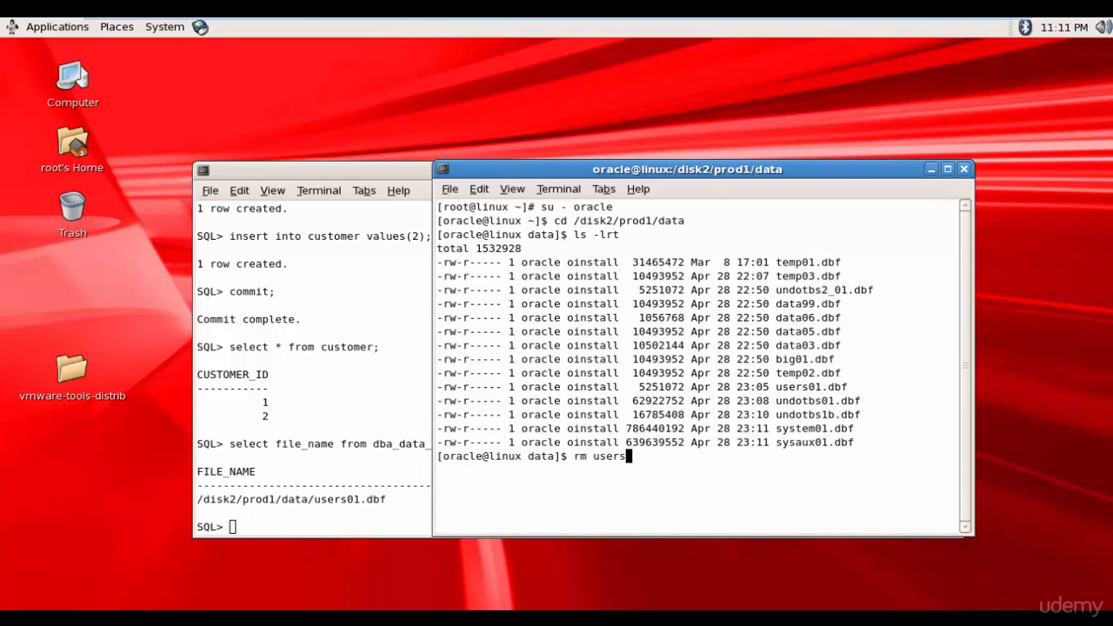
text(01.dbf)
text(ls -l)
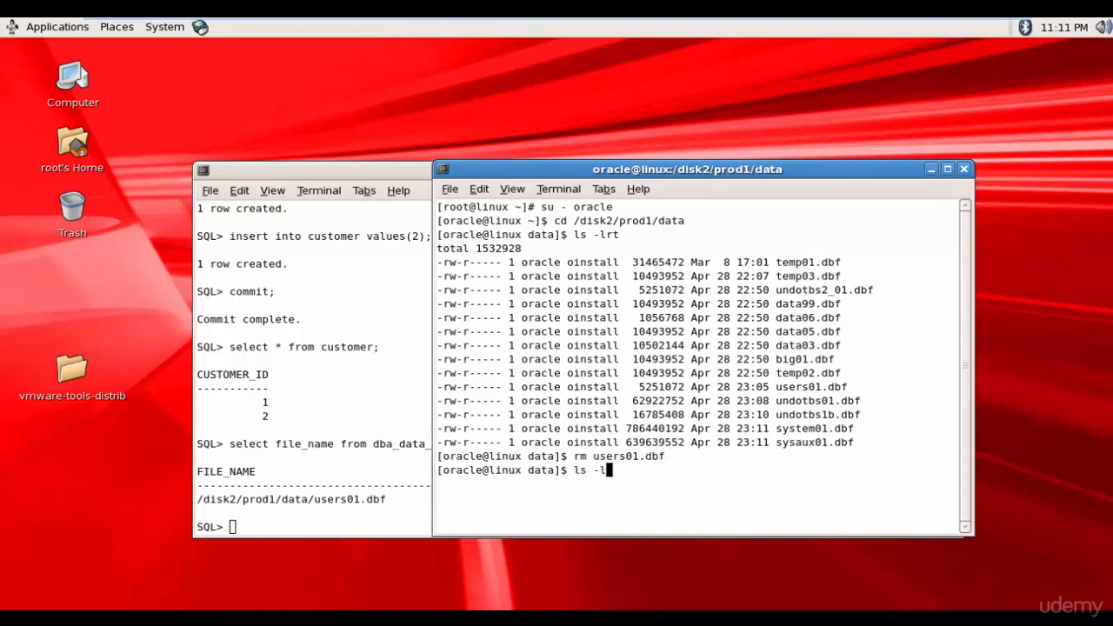
key(Return)
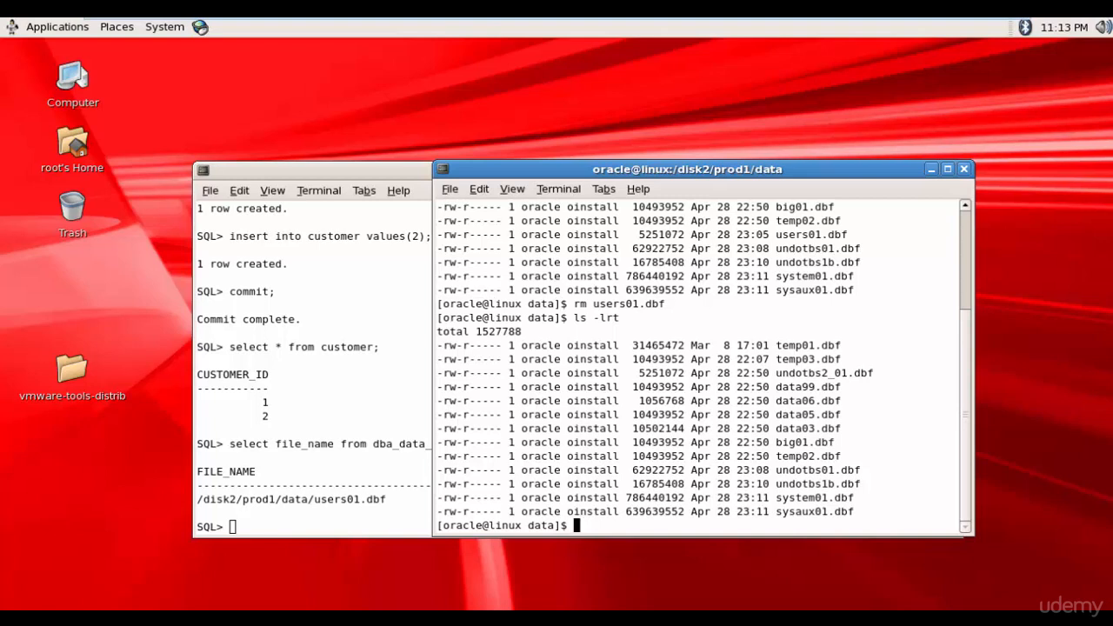
- Change directory to /disk1/hotbackup/data
text(cd)
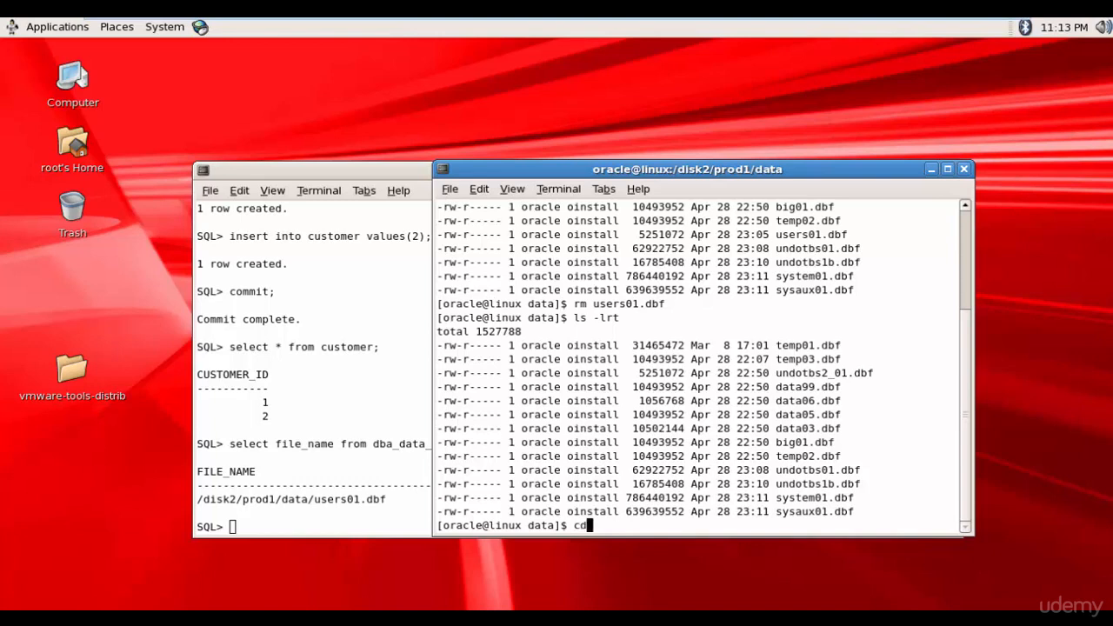
text(/)
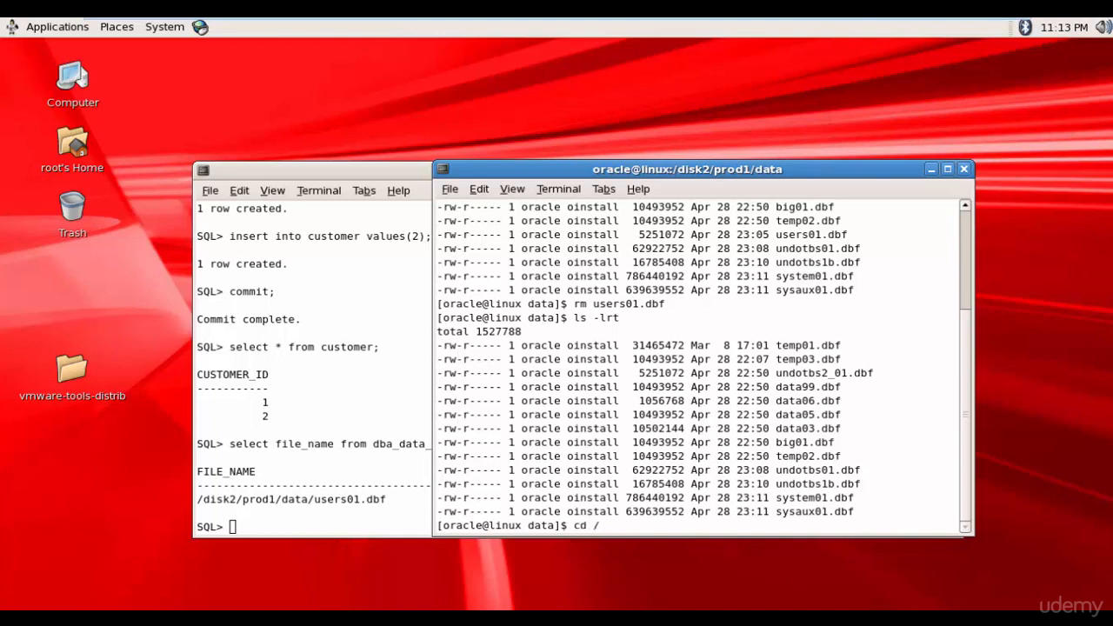
text(disk)
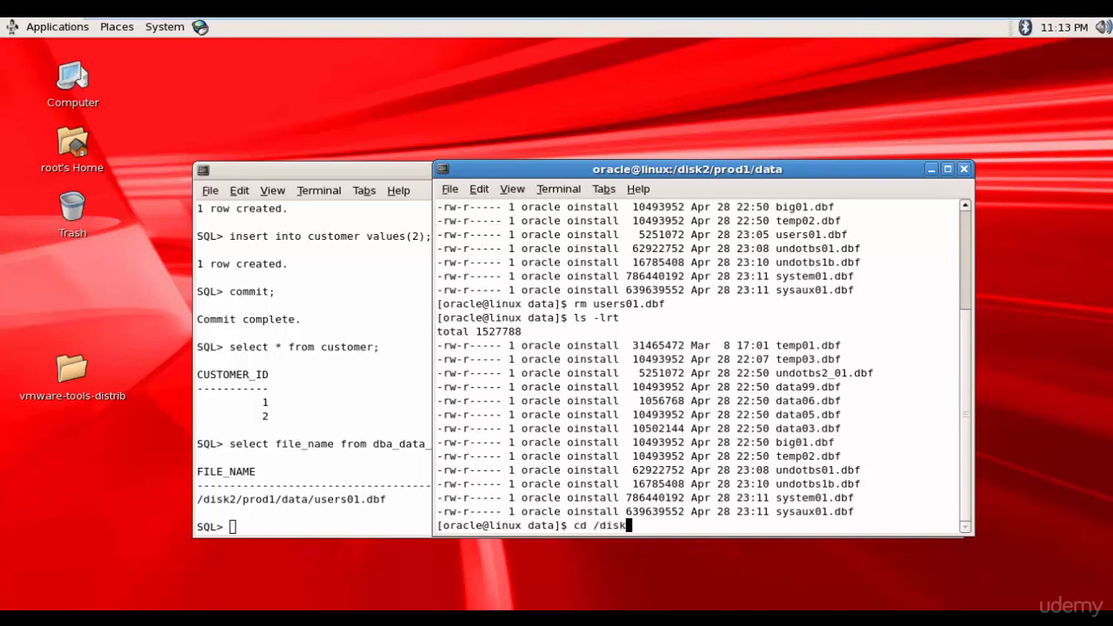
text(1/hotbackup/dat)
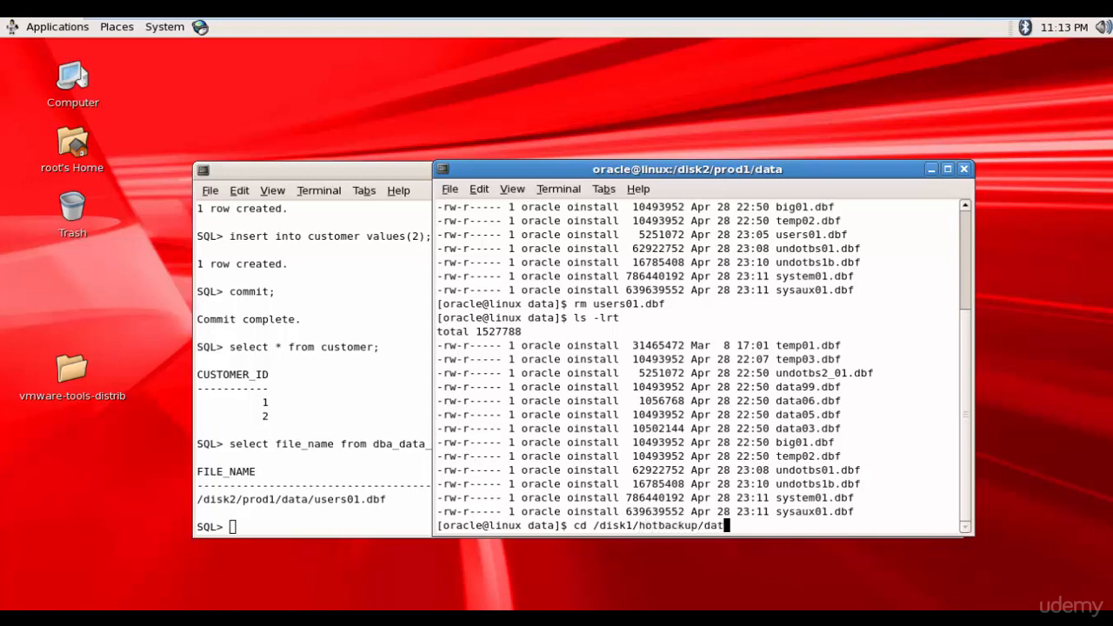
key(Return)
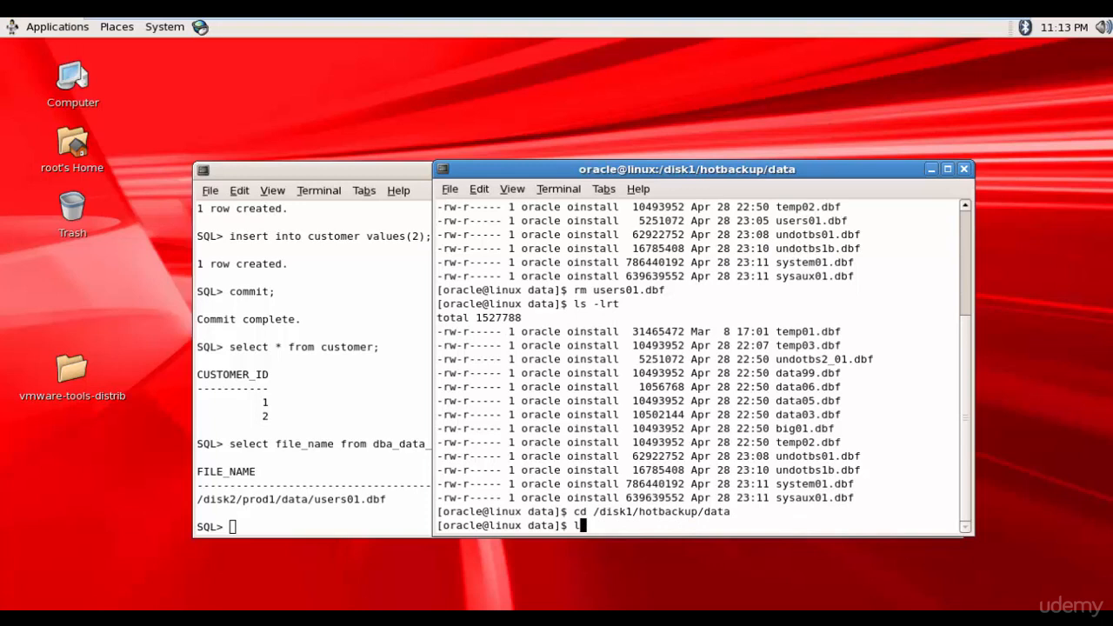
- List the backup datafiles in /disk1/hotbackup/data, including the users01.dbf copy
text(s -lrt)
key(Return)
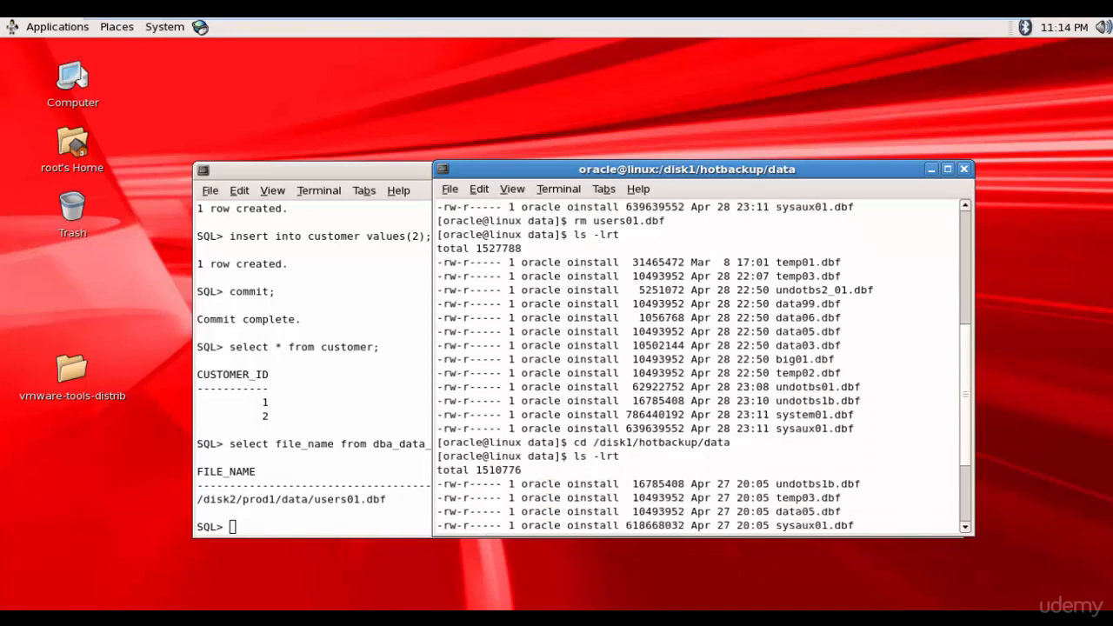
scroll(down, 3)
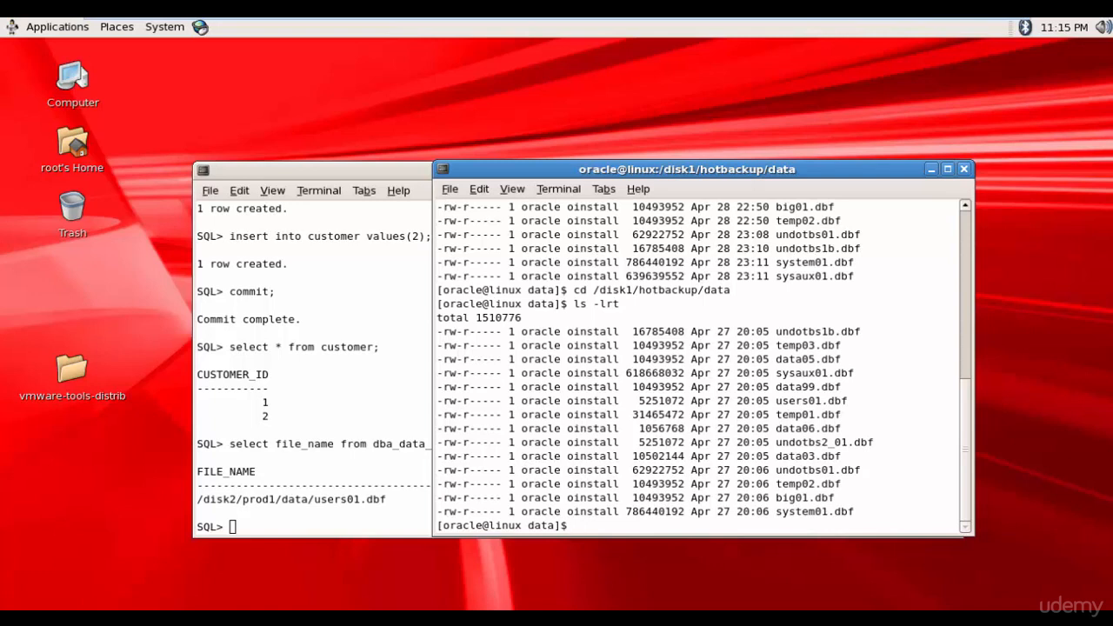
- Copy the backup users01.dbf into /disk2/prod1/data/
text(cp)
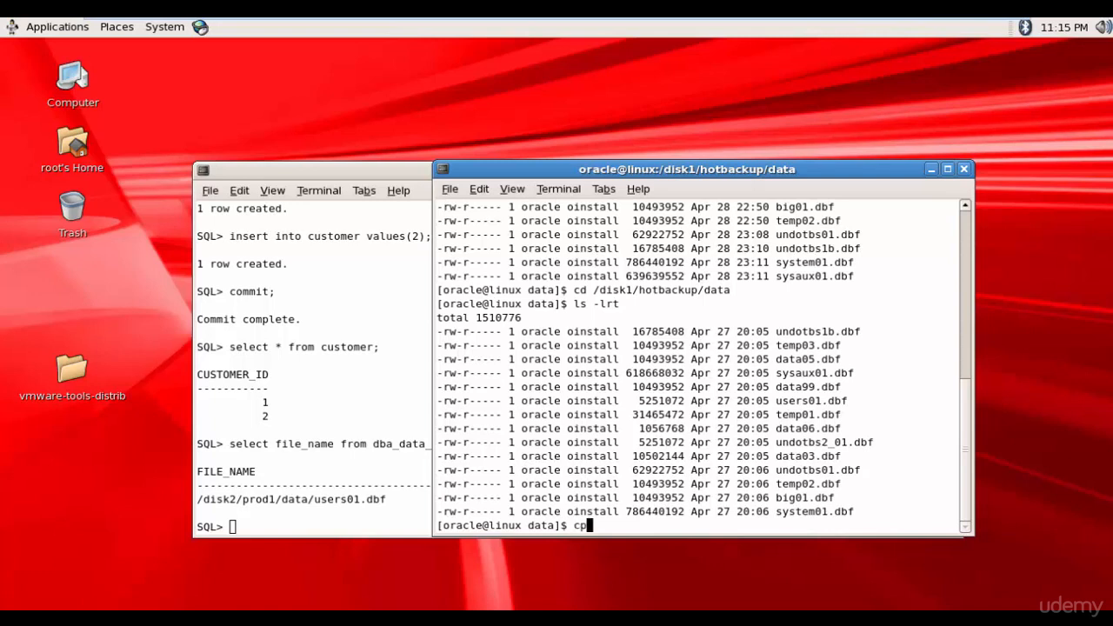
text(users)
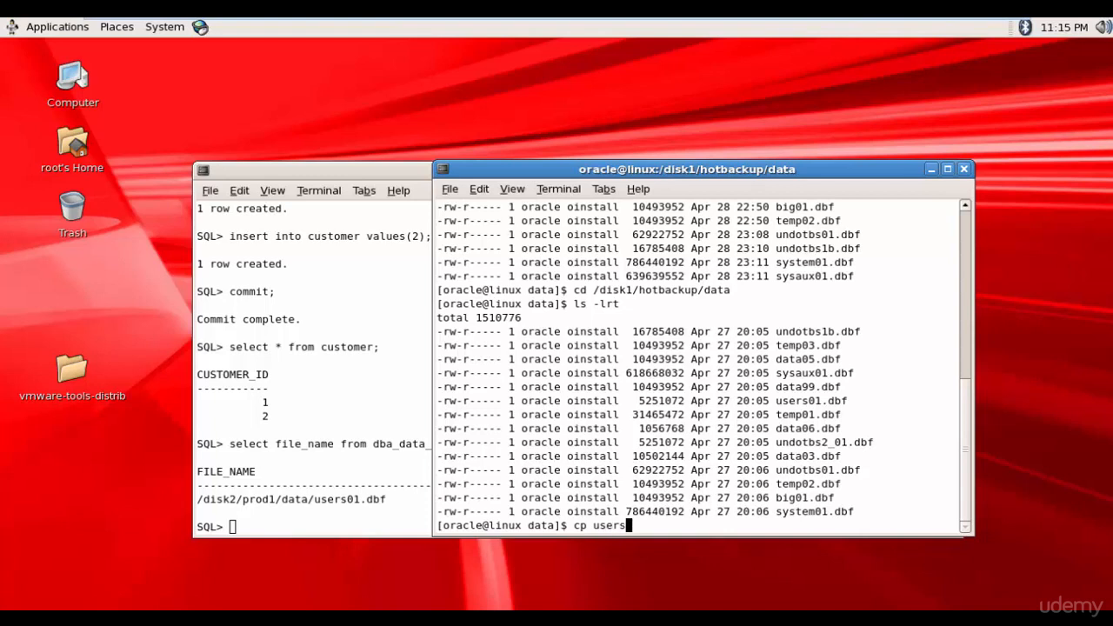
text(01.db)
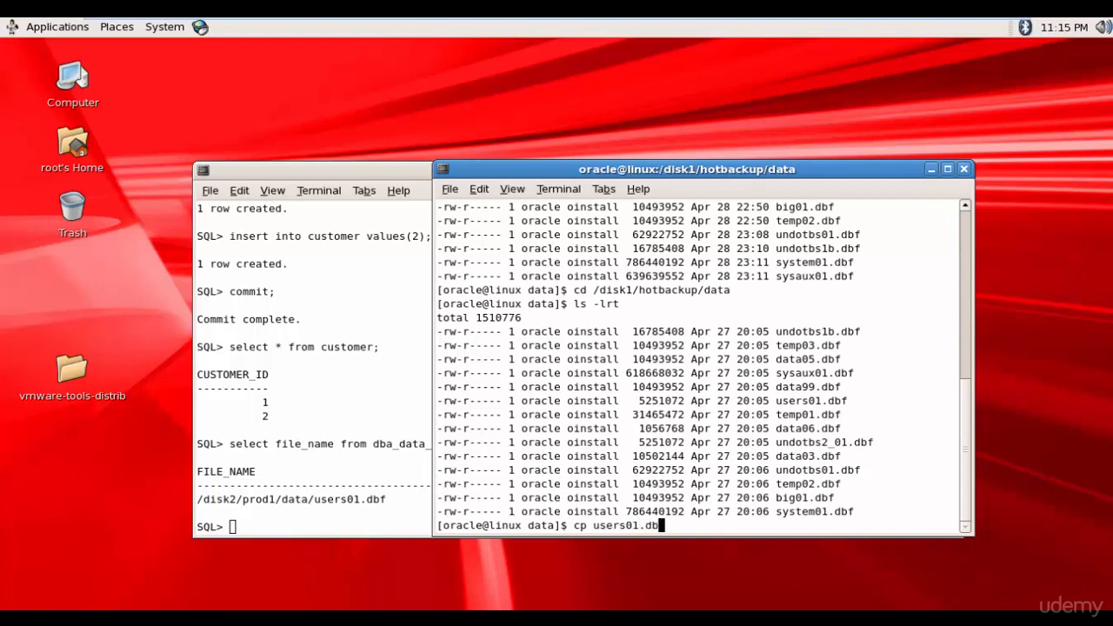
text(/)
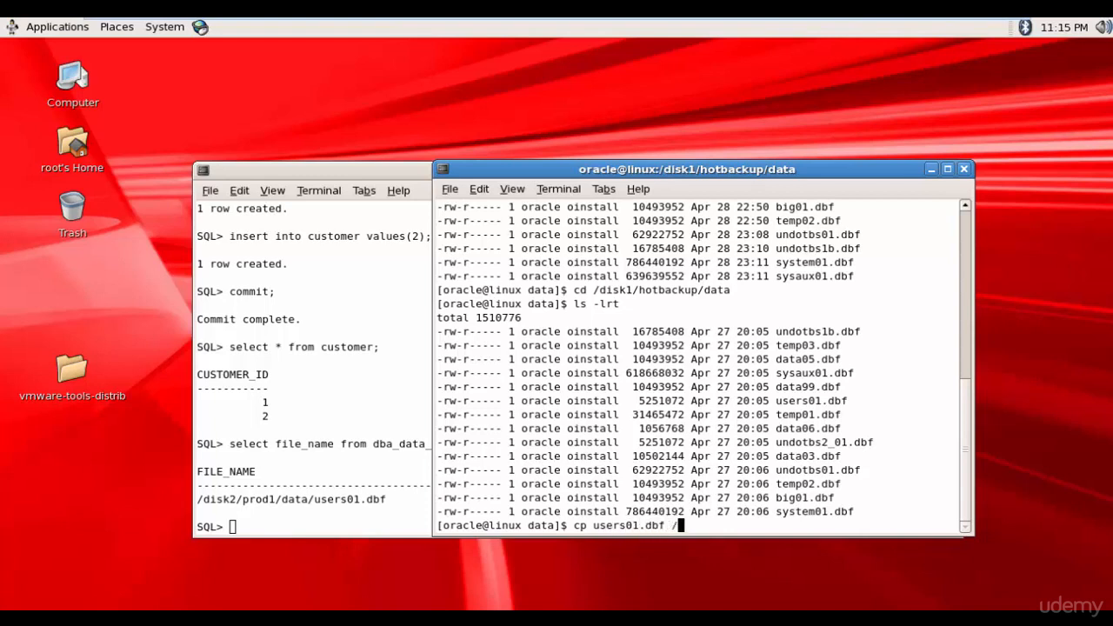
text(disk2/p)
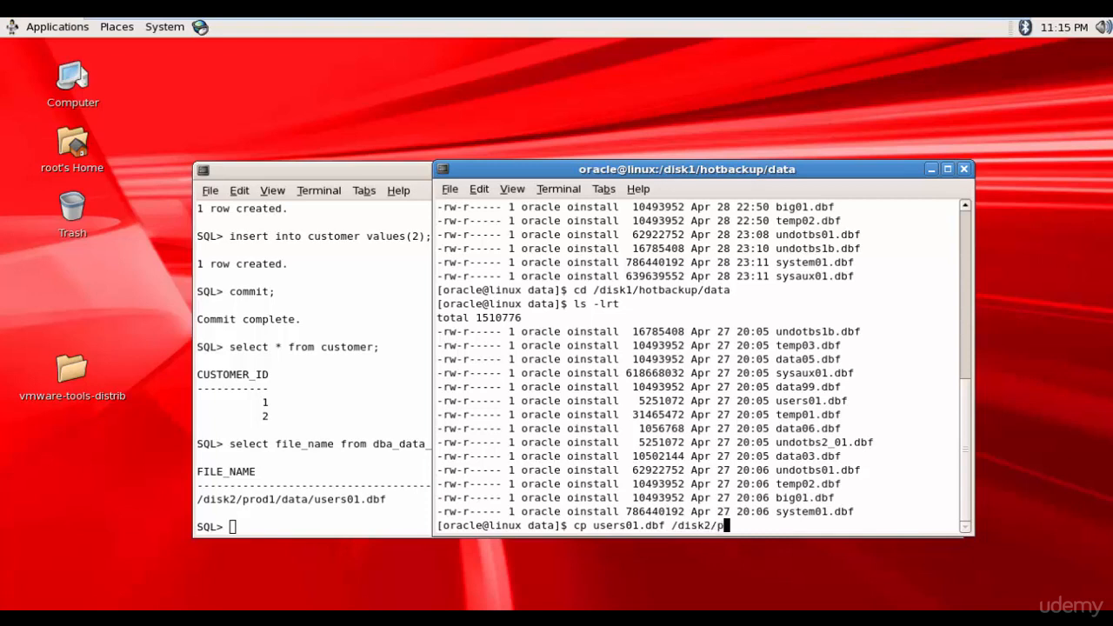
text(rod1/d)
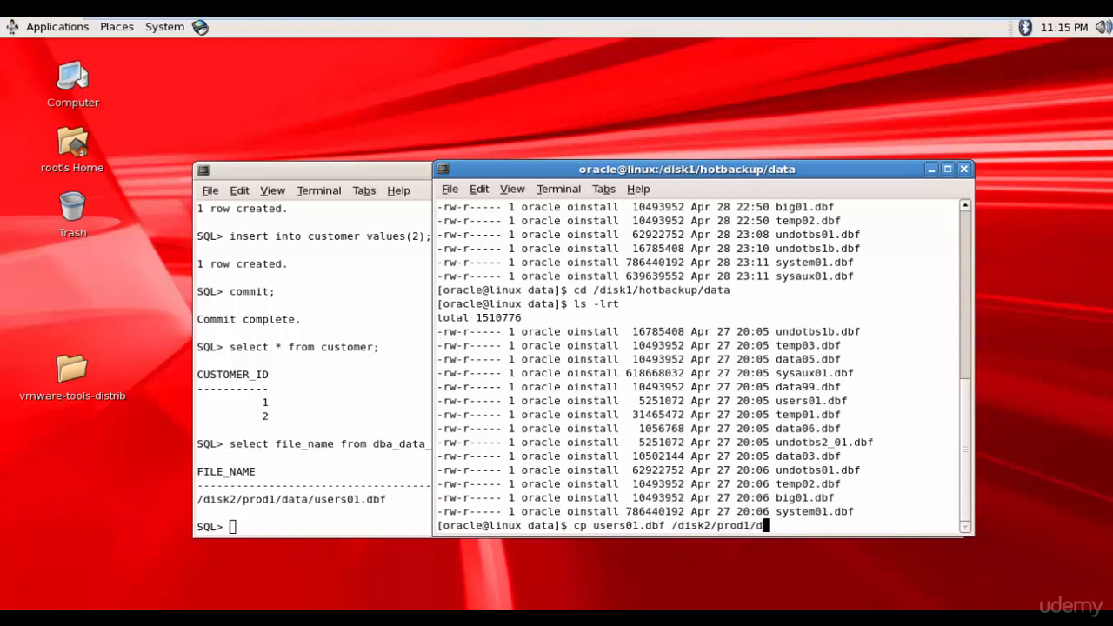
text(ta/)
click(313, 526)
text(al)
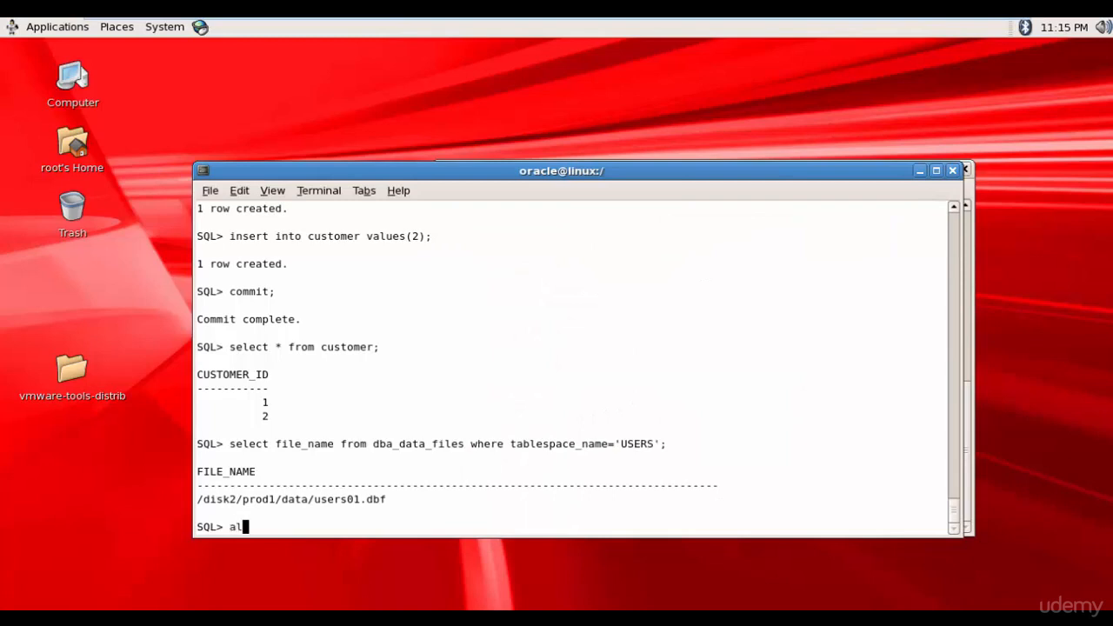
- Alter tablespace users offline
text(ter)
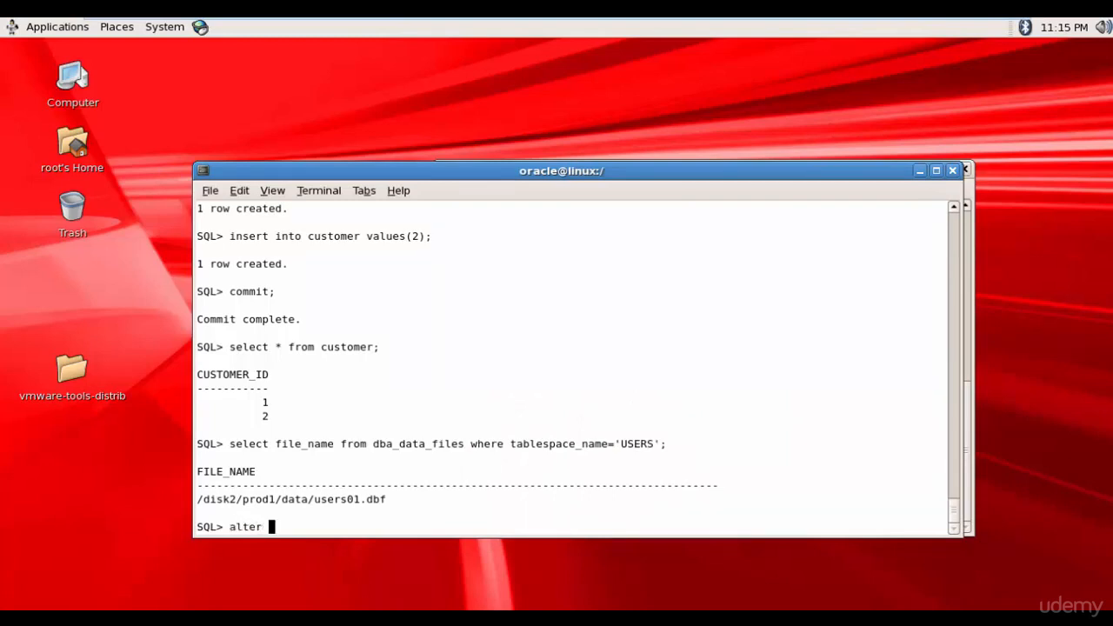
text(tablse)
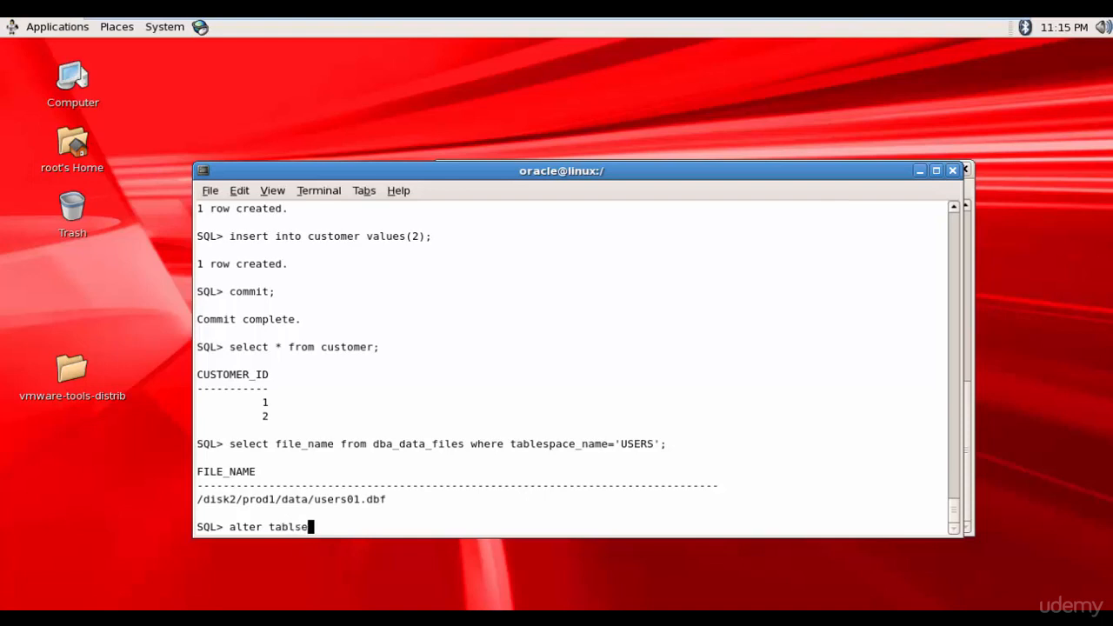
text(pace)
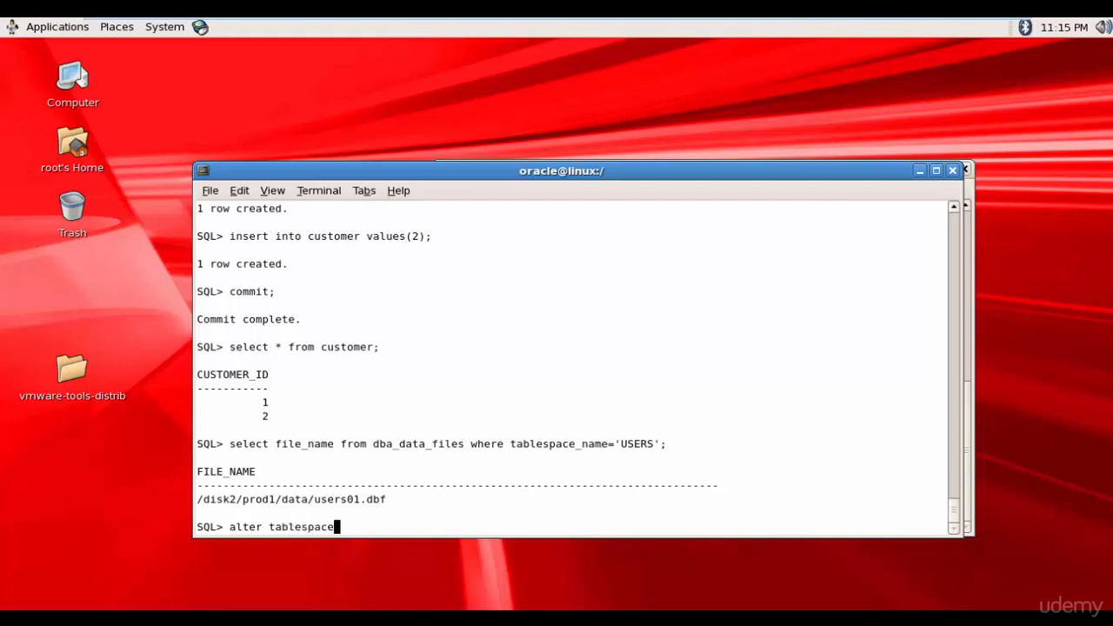
text(users)
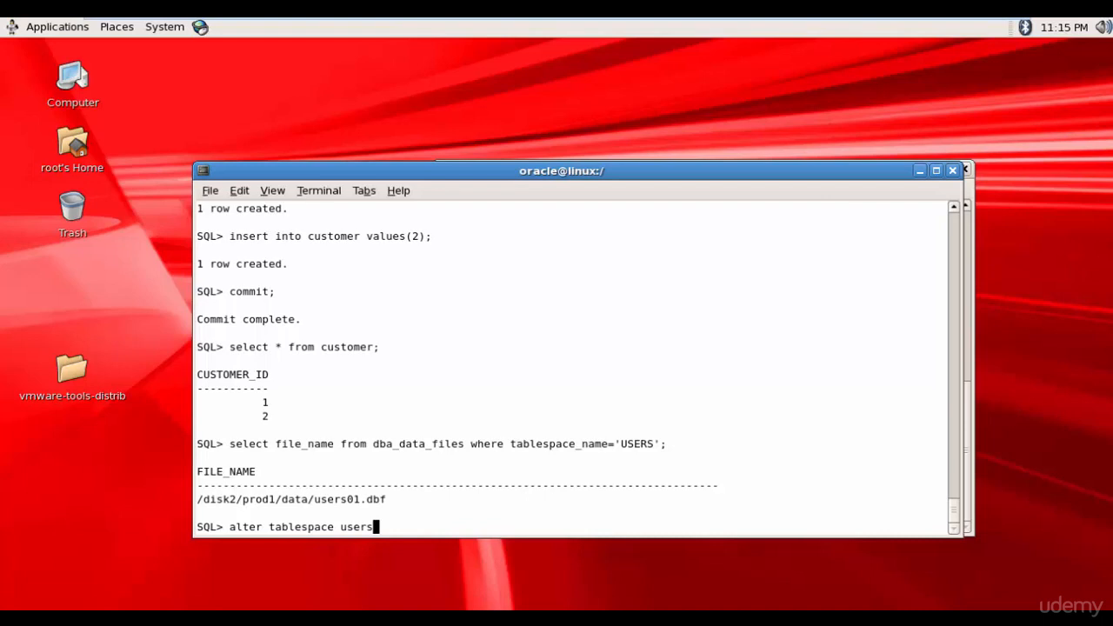
text(offline;)
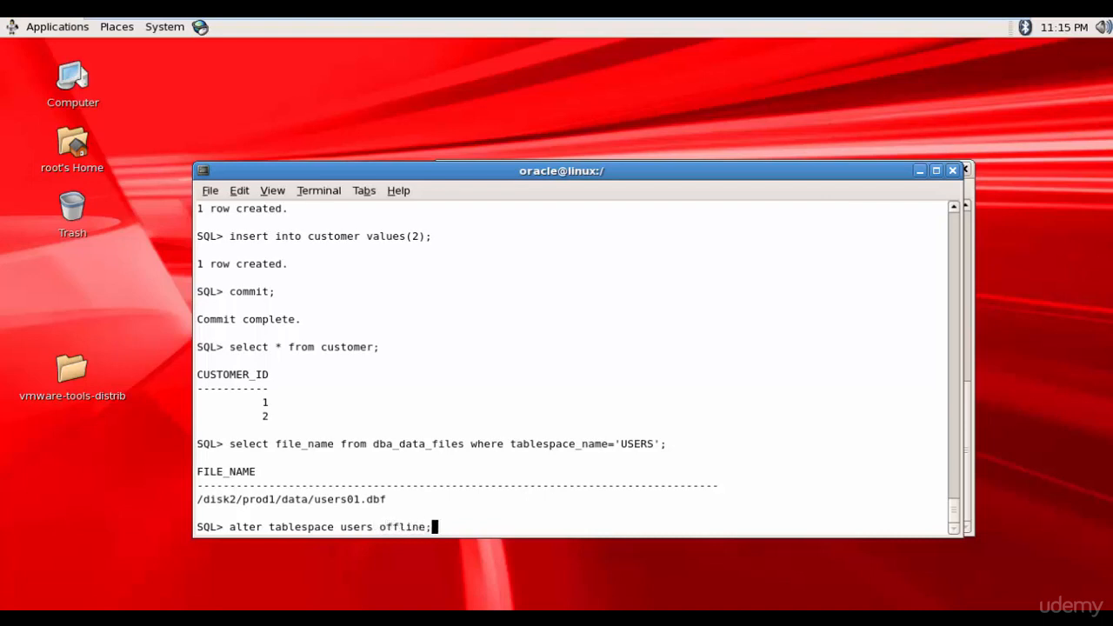
key(Return)
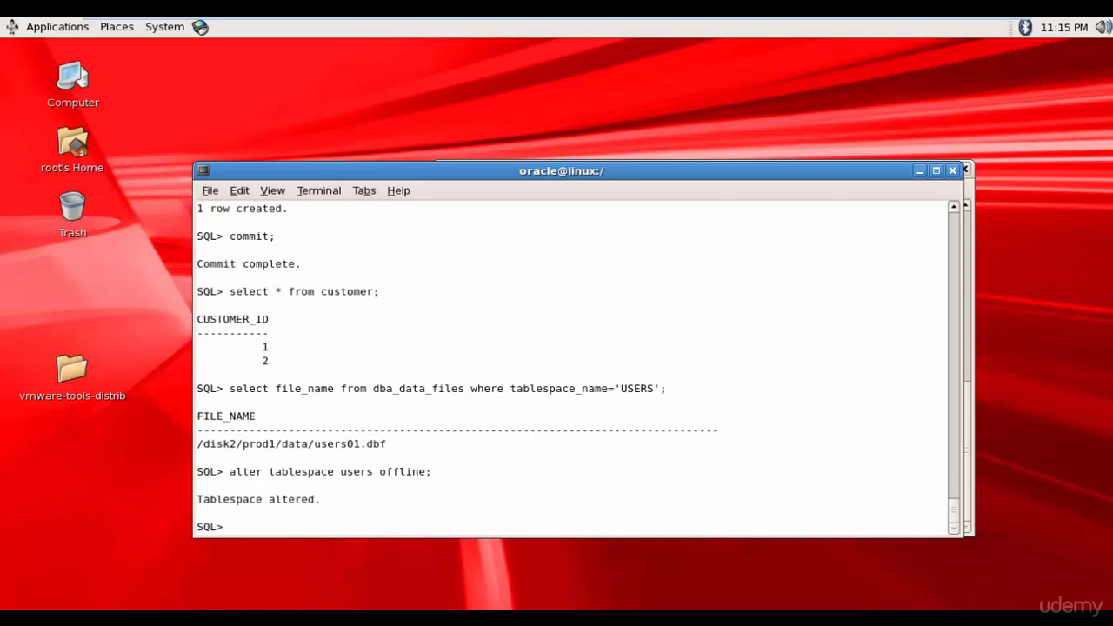
- Recover tablespace users, answering AUTO to apply all archived logs until media recovery completes
text(recove)
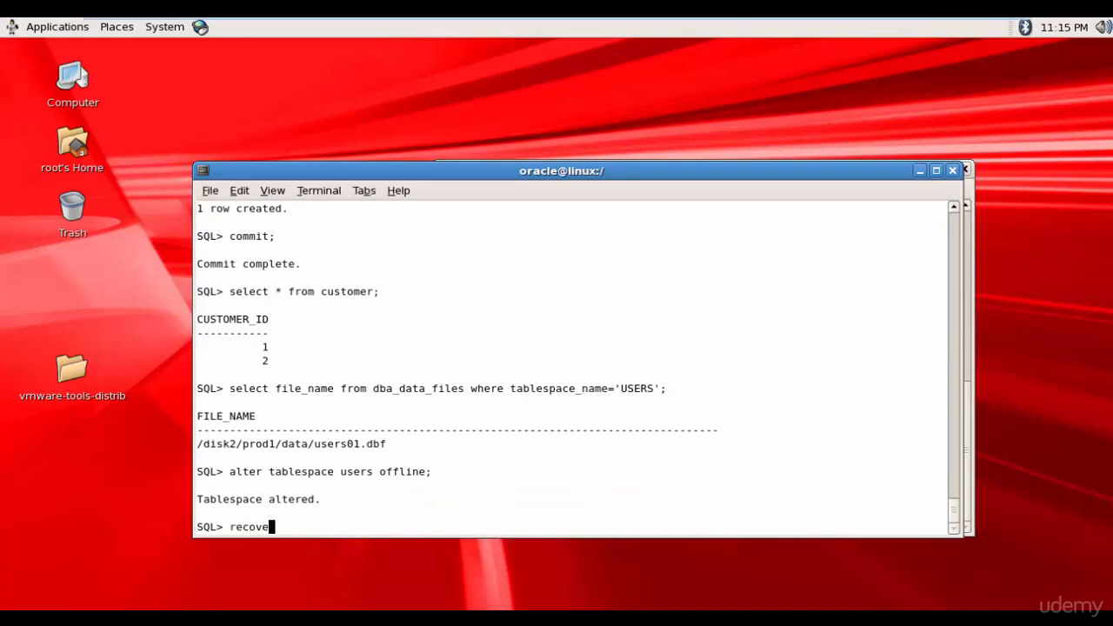
text(r tabl)
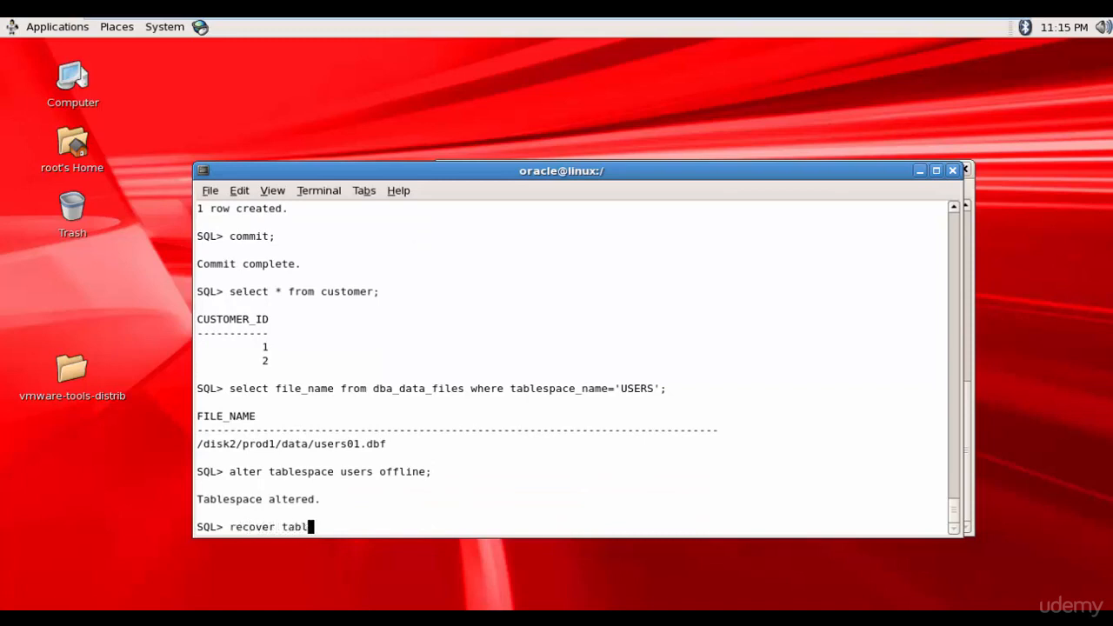
text(espace)
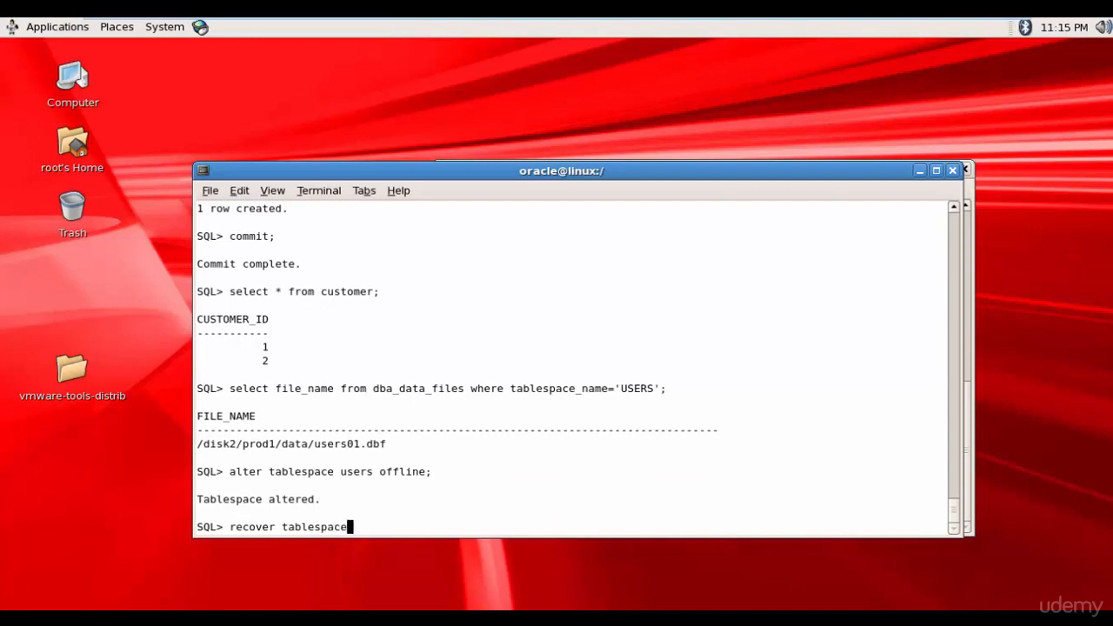
text(users;)
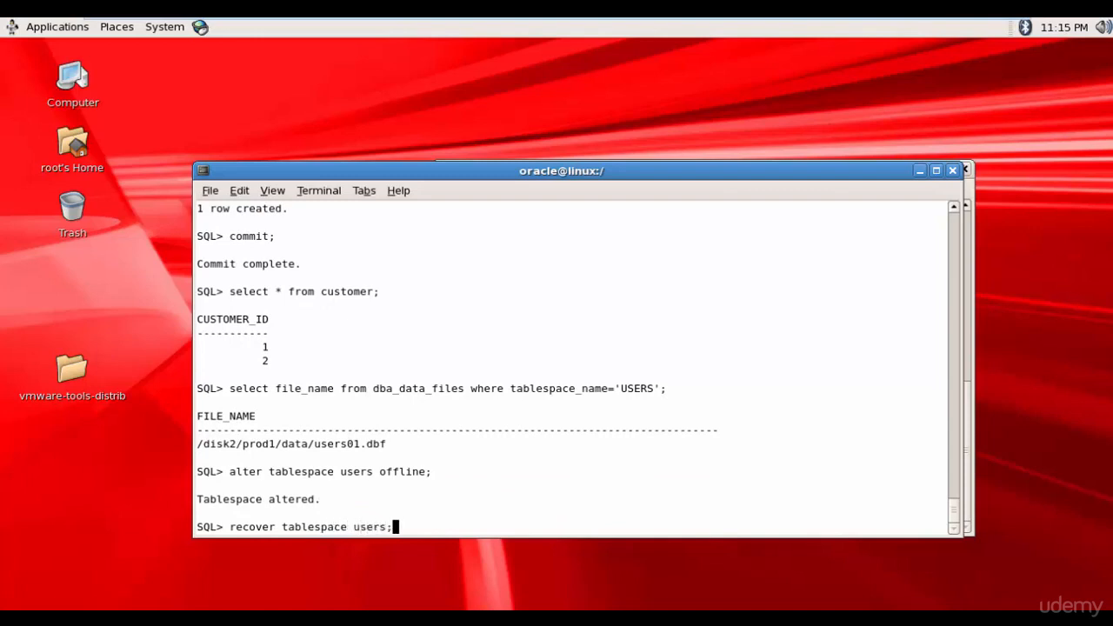
key(Return)
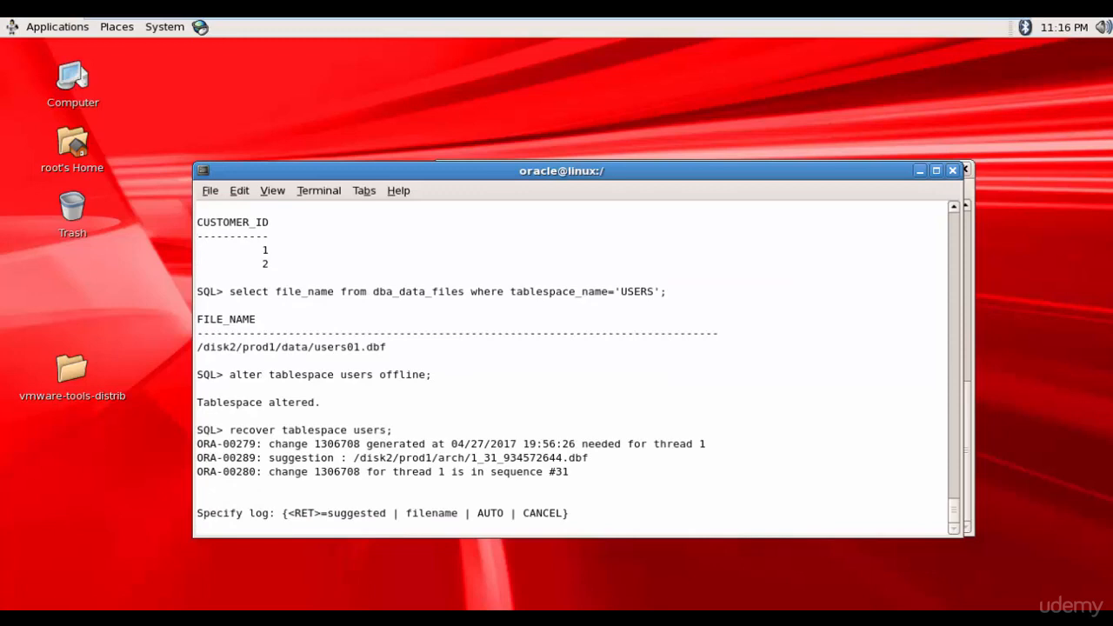
key(Return)
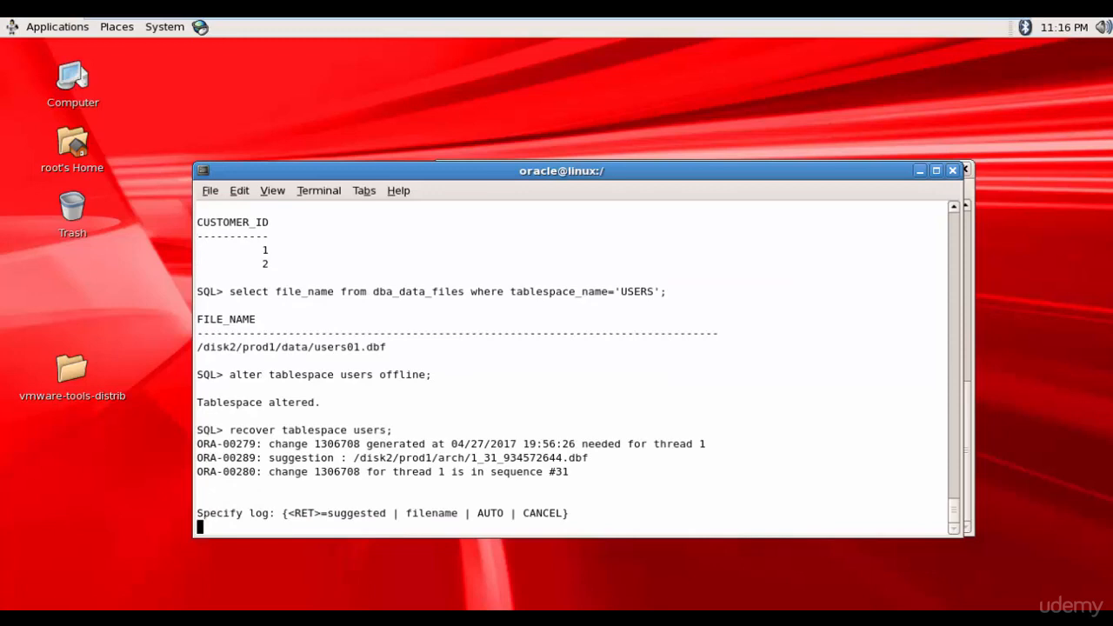
text(AUT)
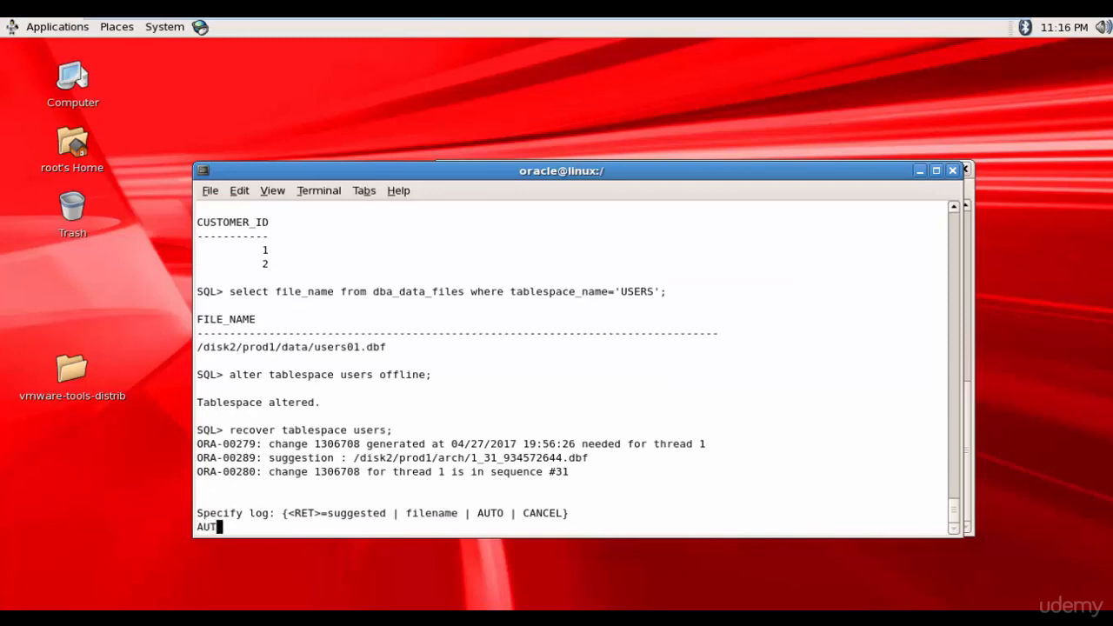
key(Return)
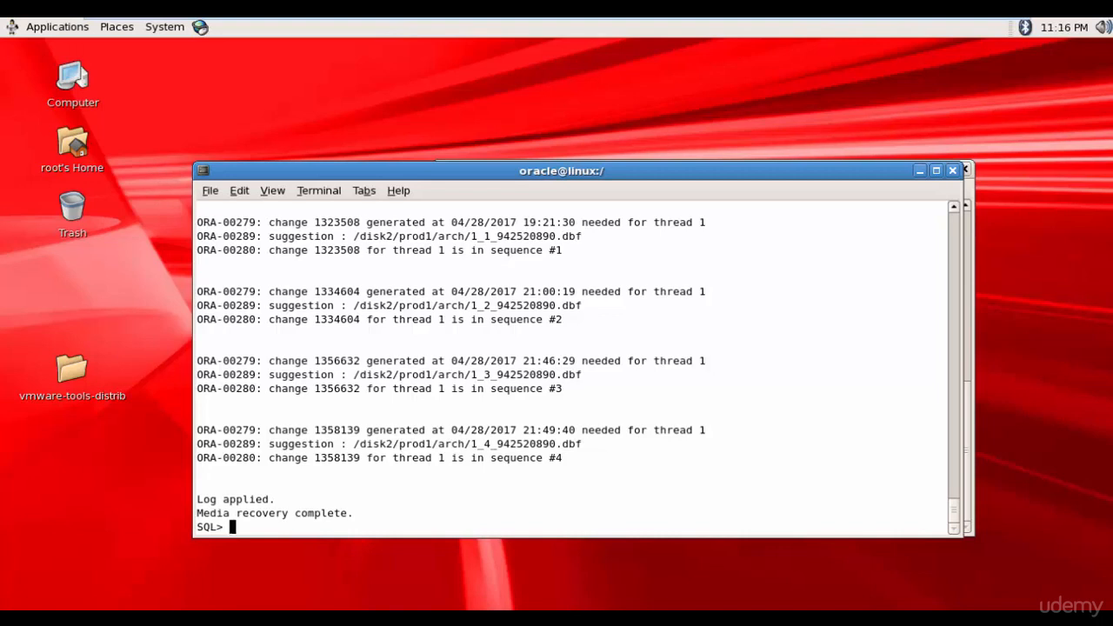
- Query CUSTOMER, which fails with ORA-00376 because data file 4 cannot be read
text(SELEC)
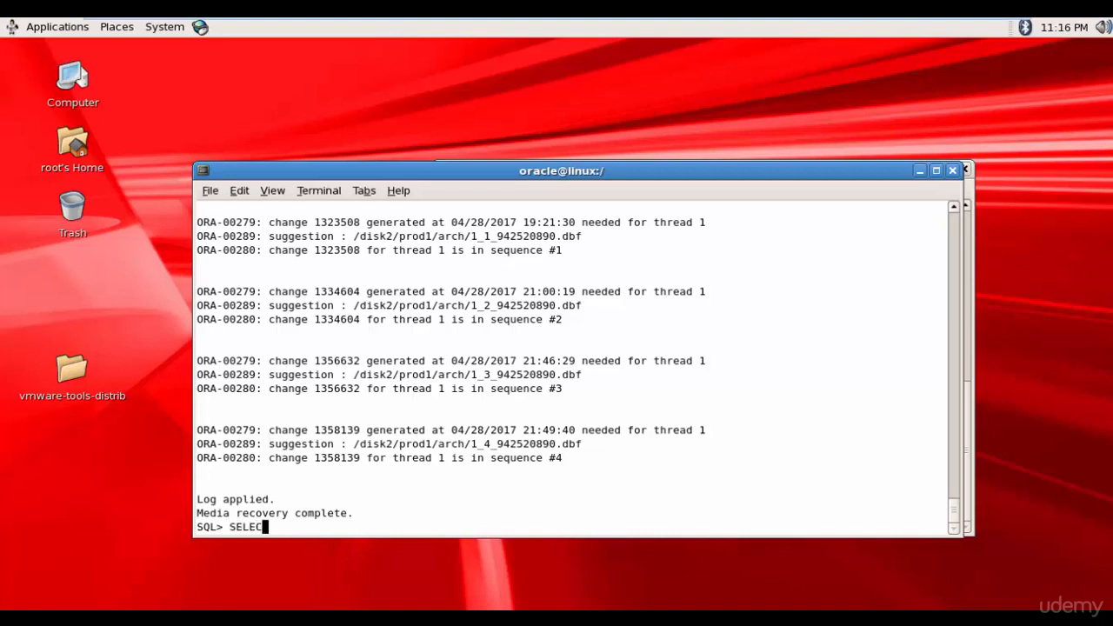
text(* FRO)
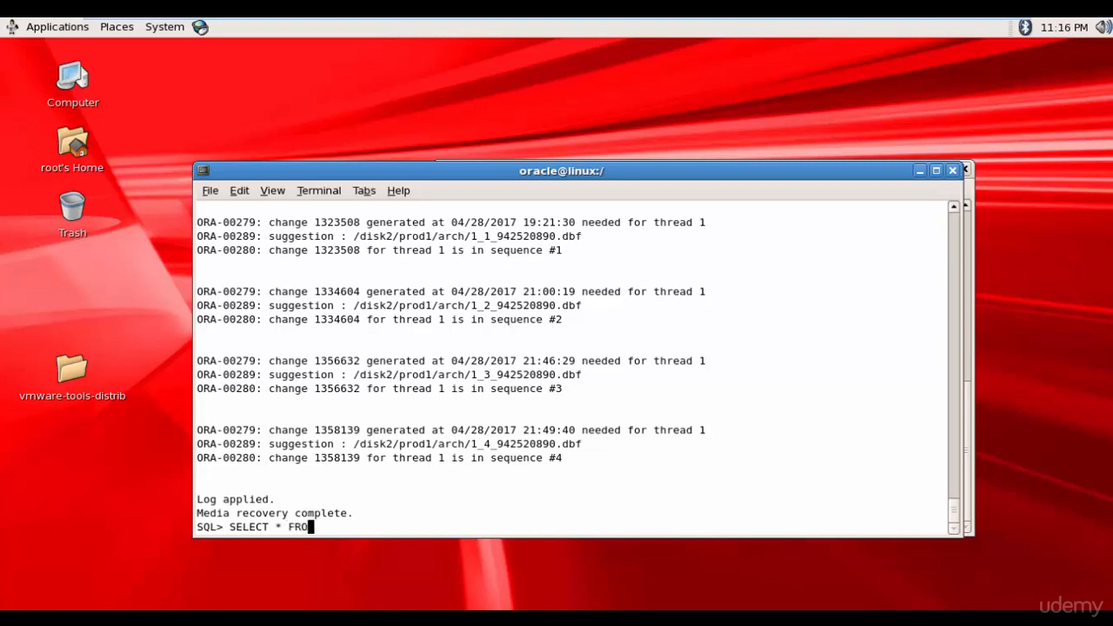
text(M CUSTOMER)
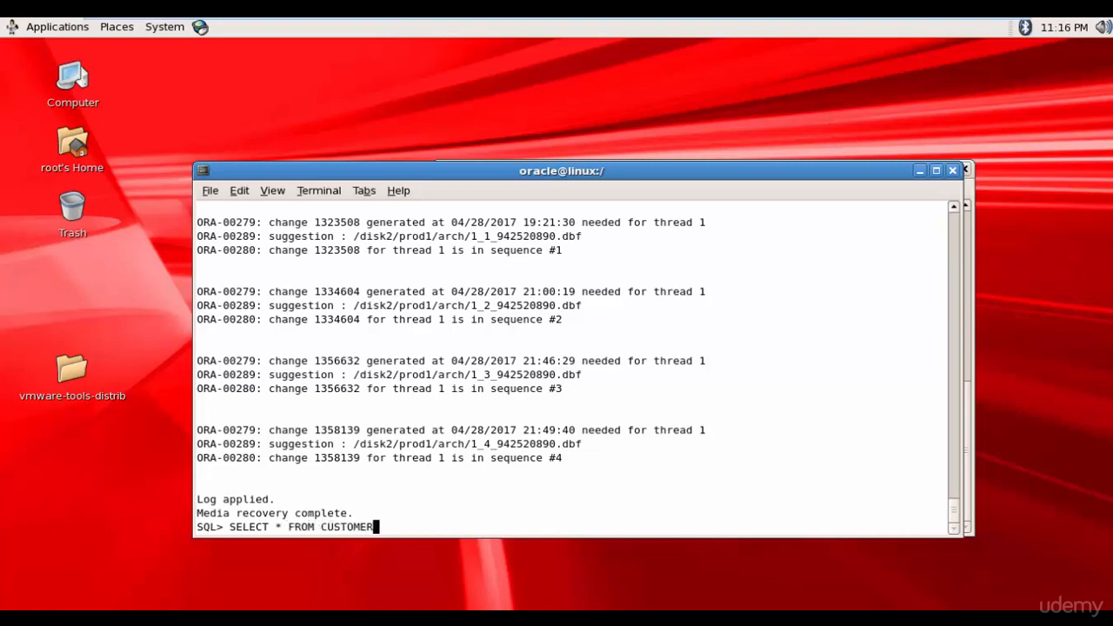
key(Return)
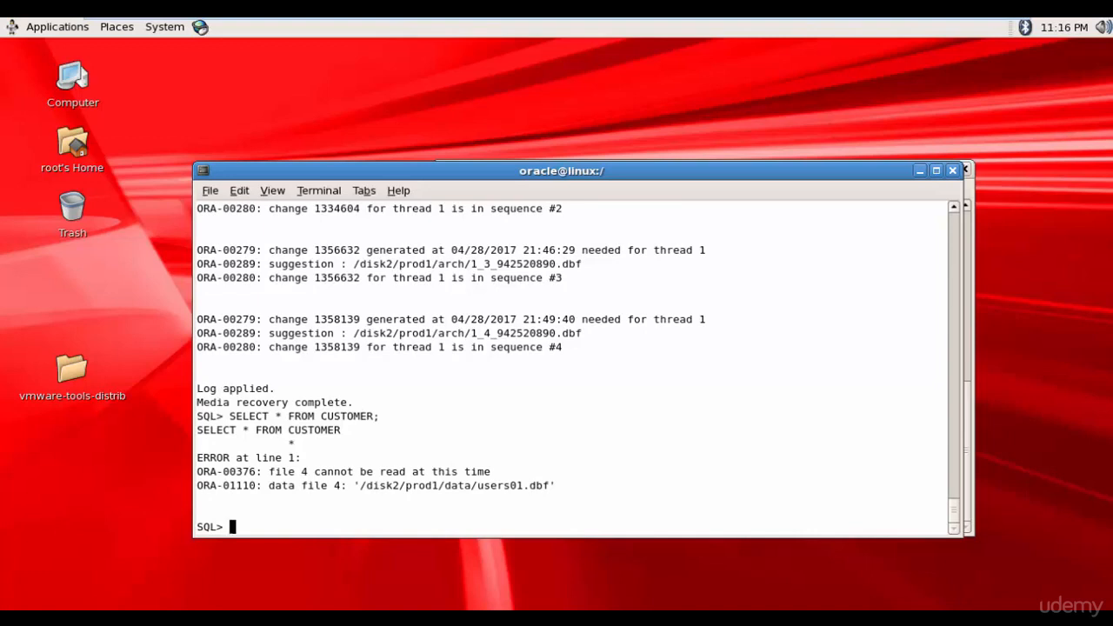
- Bring the USERS tablespace back online with ALTER TABLESPACE USERS ONLINE
text(ALTER)
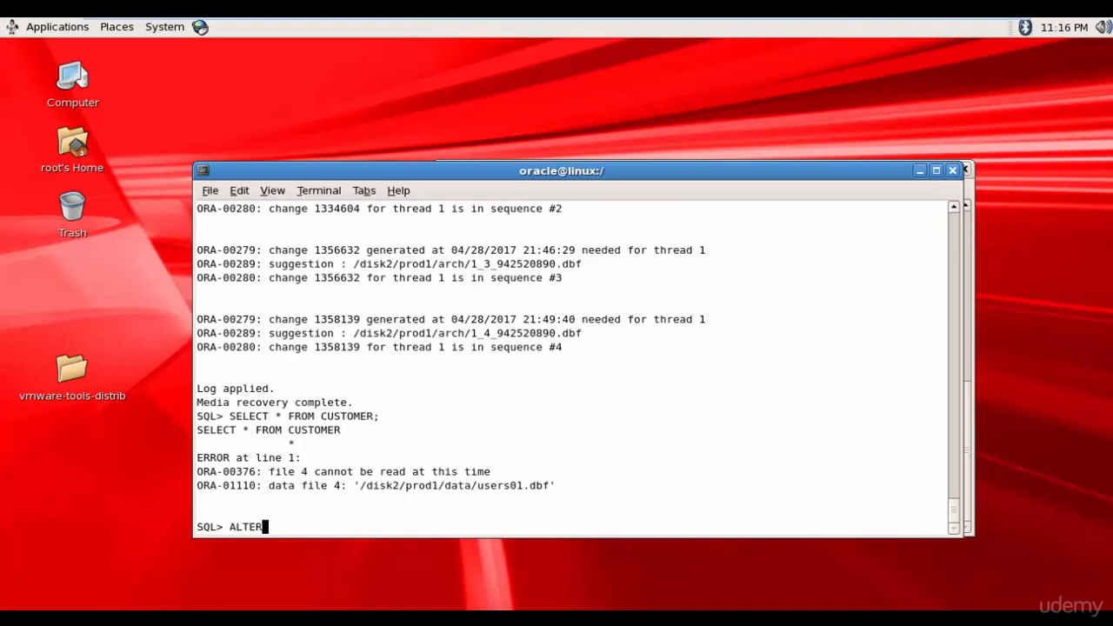
text(" ")
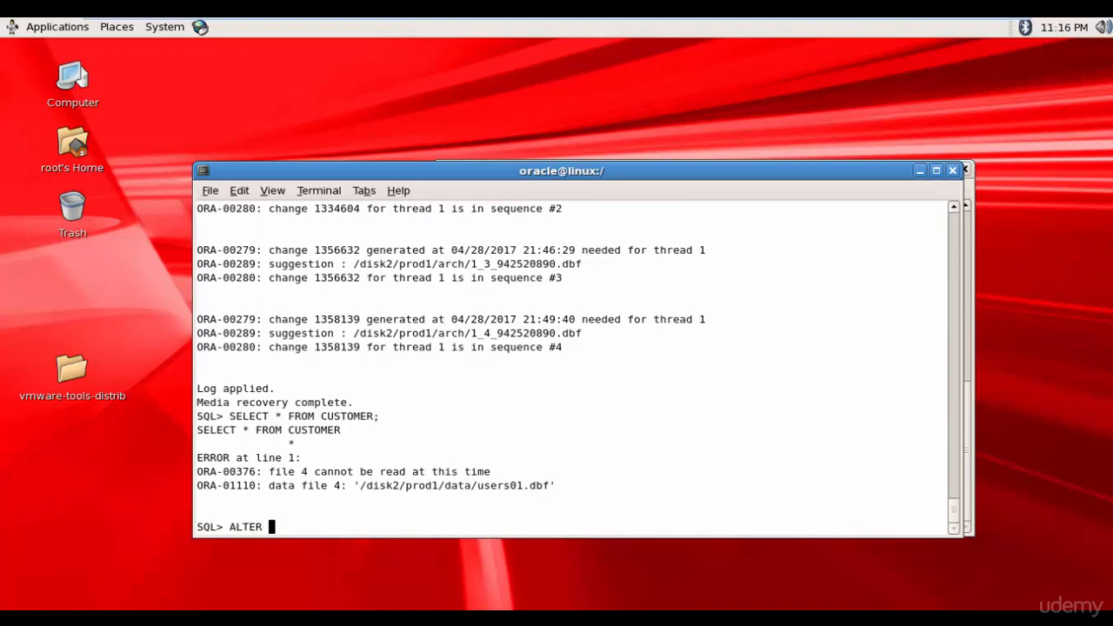
text(TABLESPACE USERS)
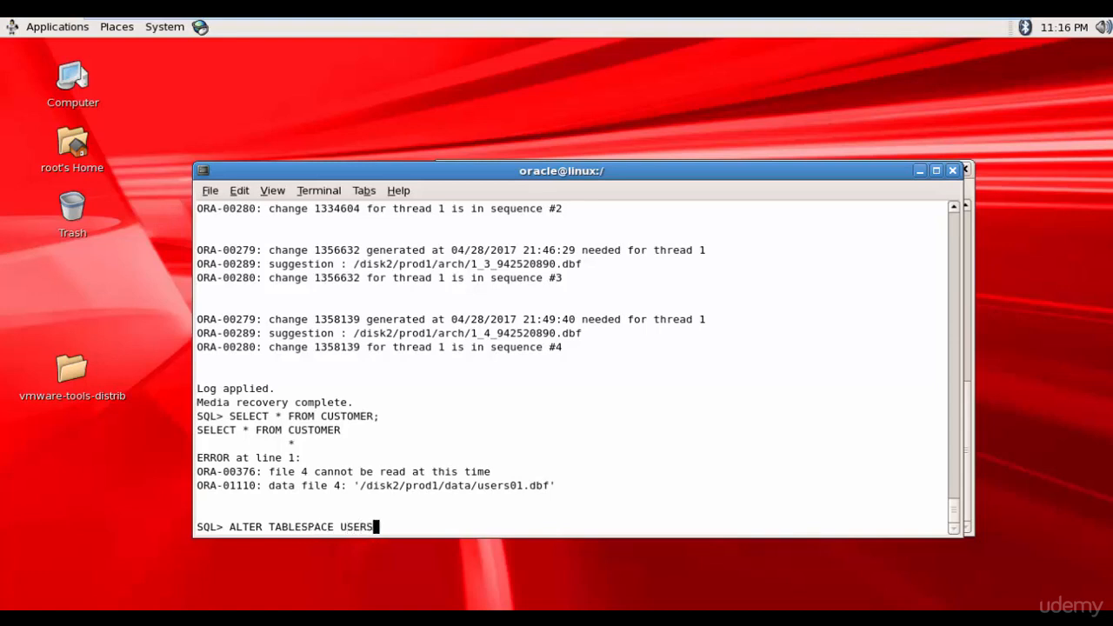
text(ONLINE;)
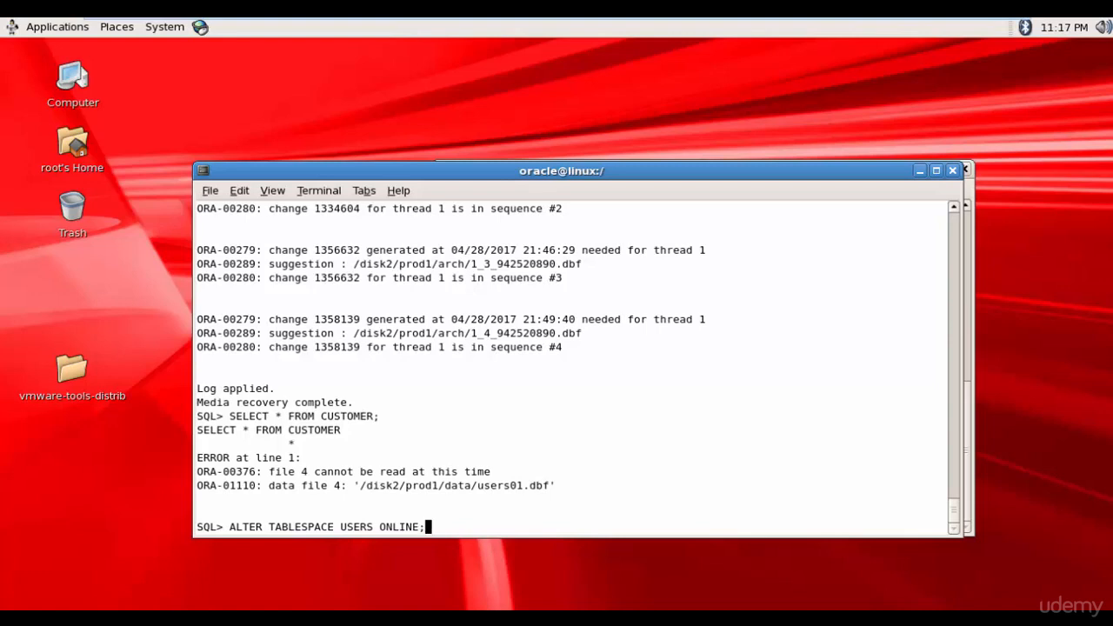
key(Return)
text(SELECT)
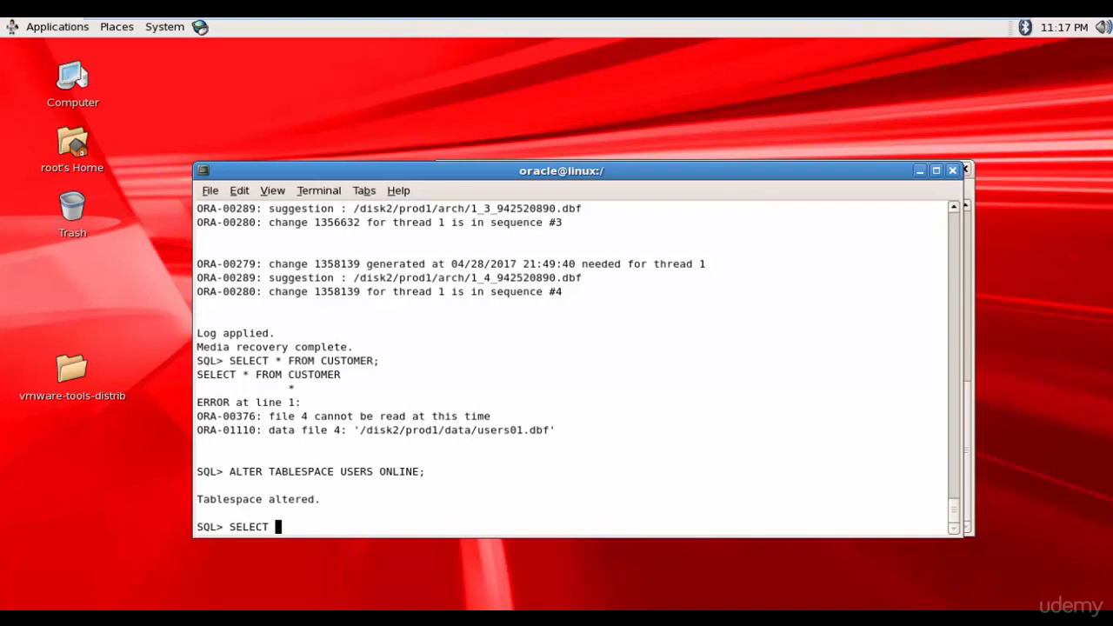
- Query all rows from CUSTOMER, returning IDs 1 and 2 again
text(* FROM C)
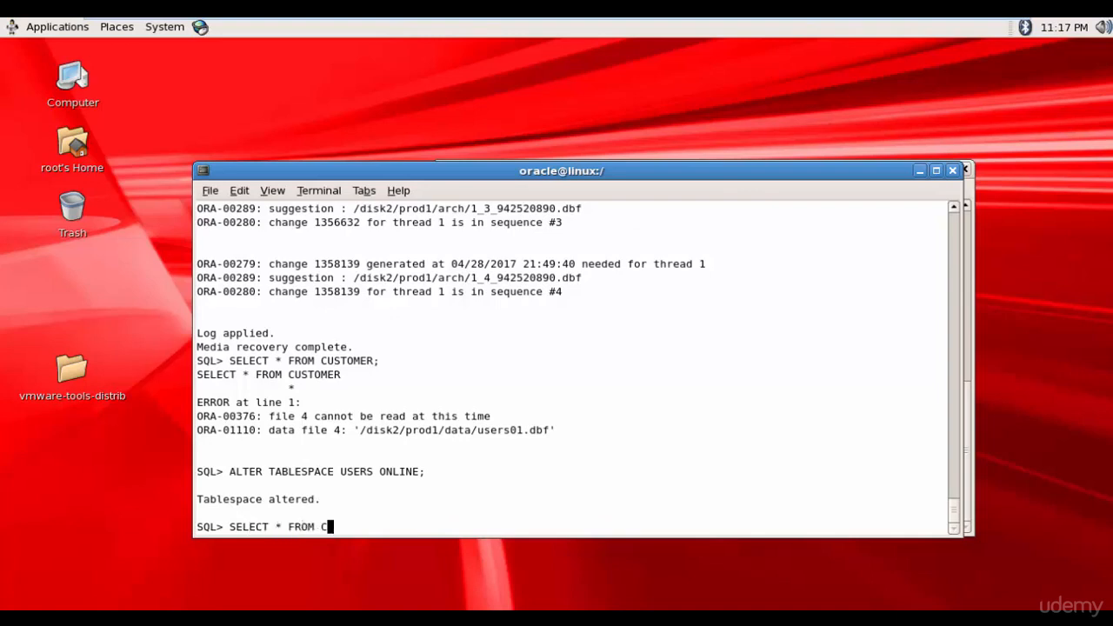
key(Return)
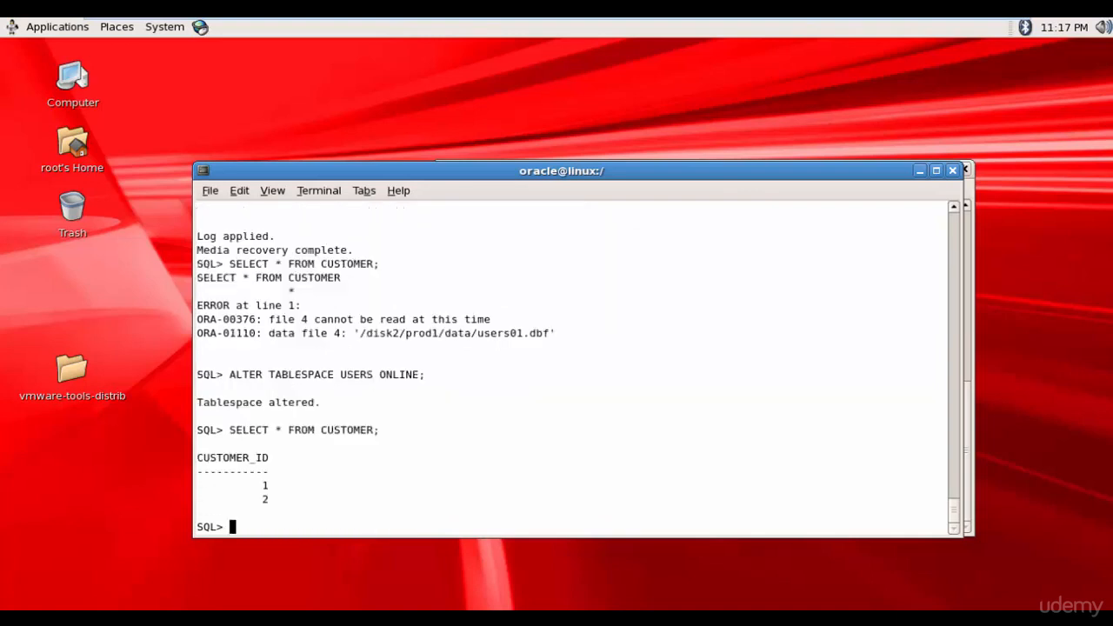